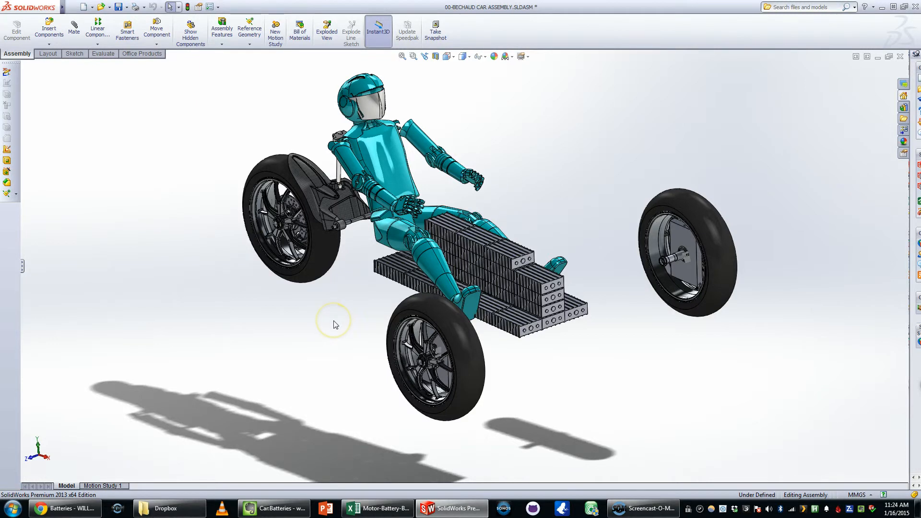
mouse_move(361, 325)
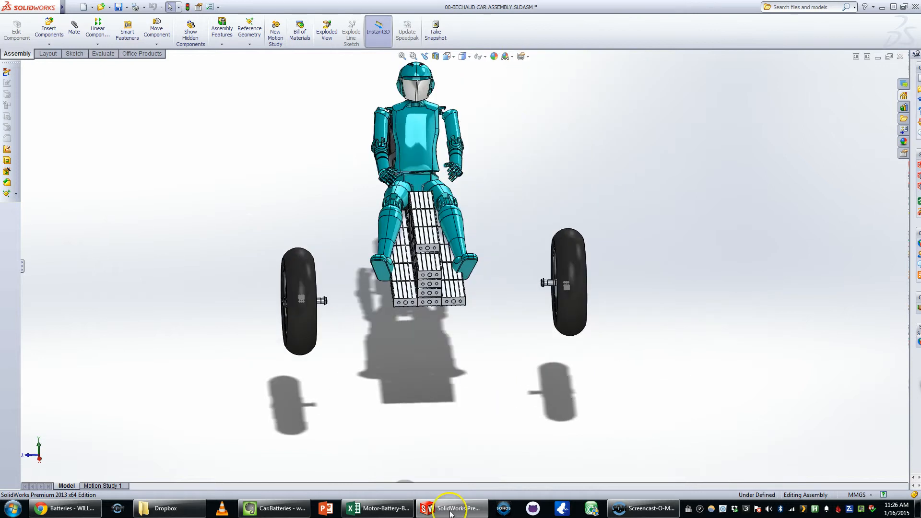
Switch to the EV balance-sheet workbook and point out the tire model entry.
click(377, 508)
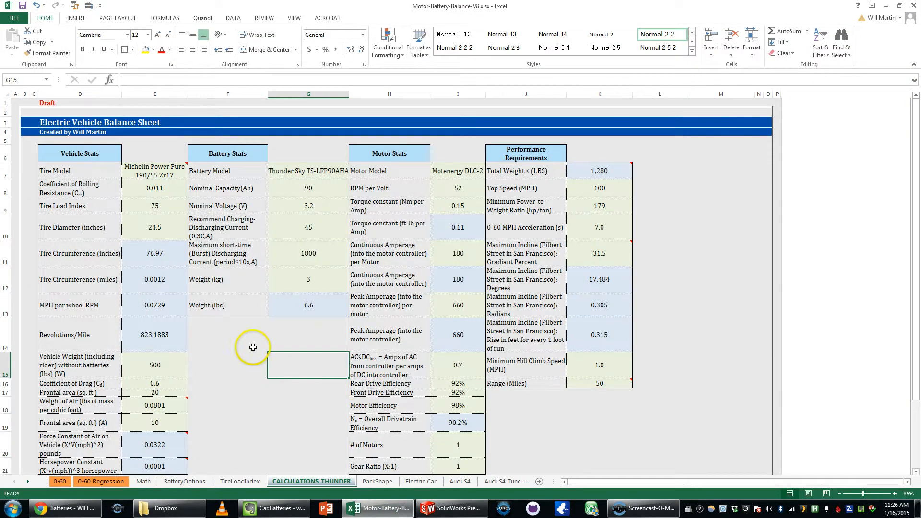
click(228, 335)
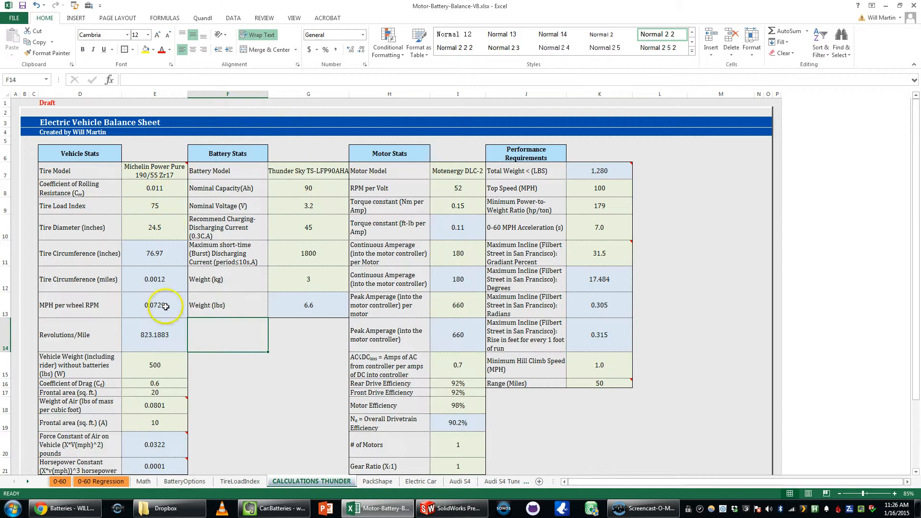
mouse_move(194, 306)
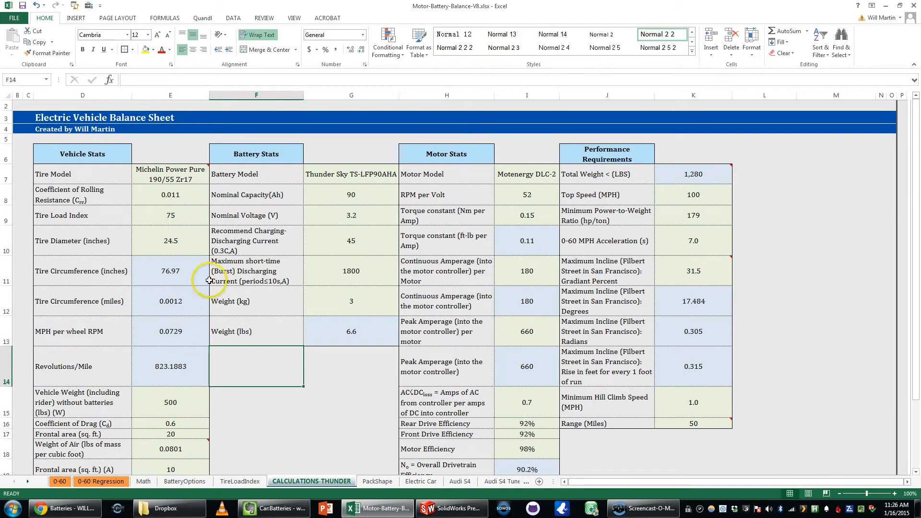
mouse_move(179, 299)
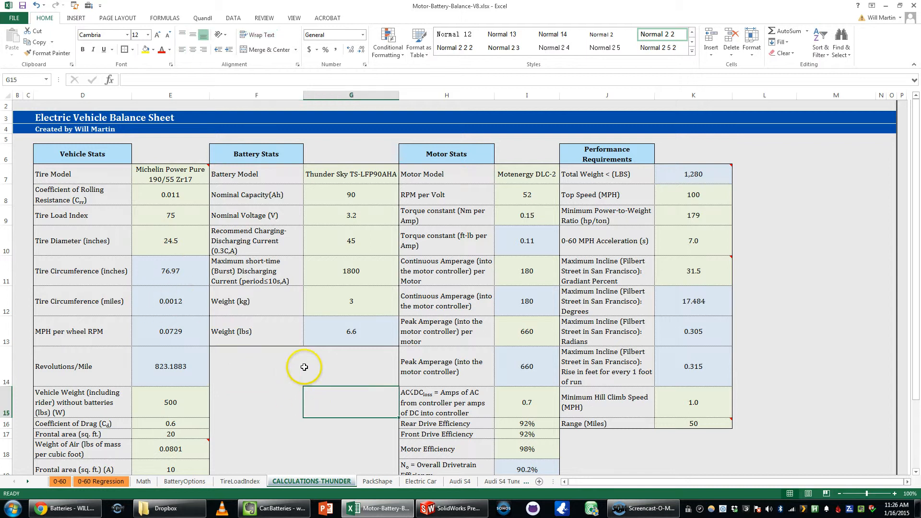
mouse_move(186, 197)
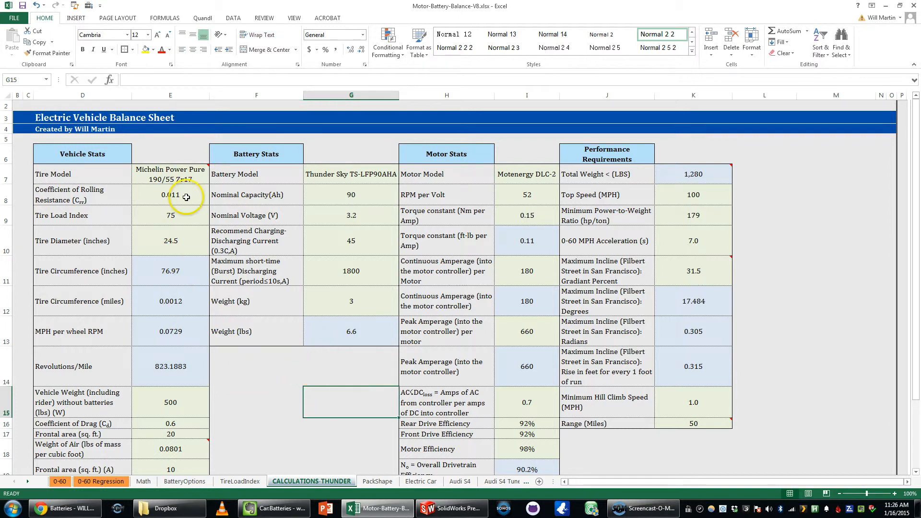
click(170, 173)
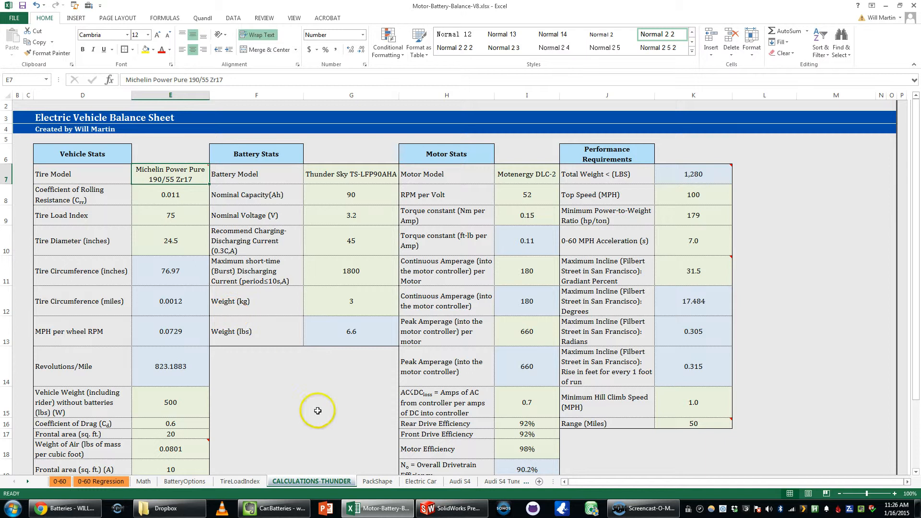
click(351, 366)
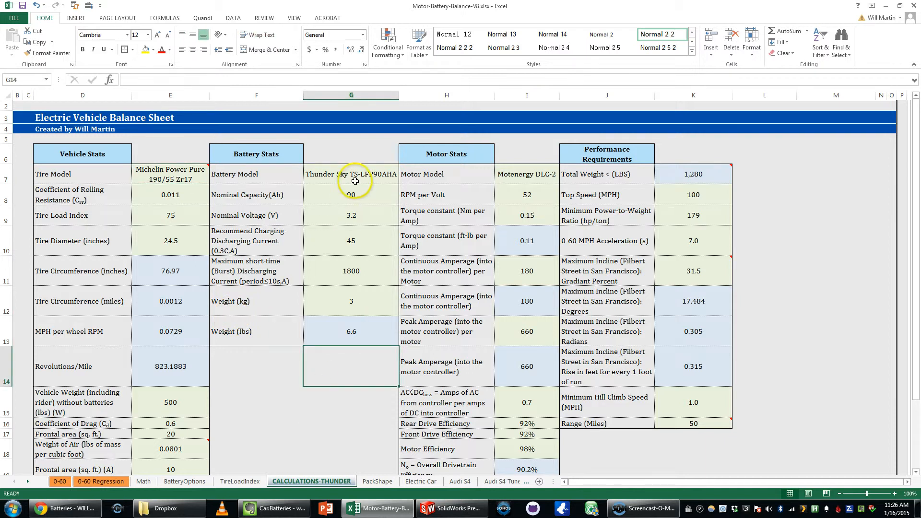
Point out the Thunder Sky TS-LFP90AHA battery stats: 3.2 nominal voltage and 1800 burst discharging current.
click(351, 173)
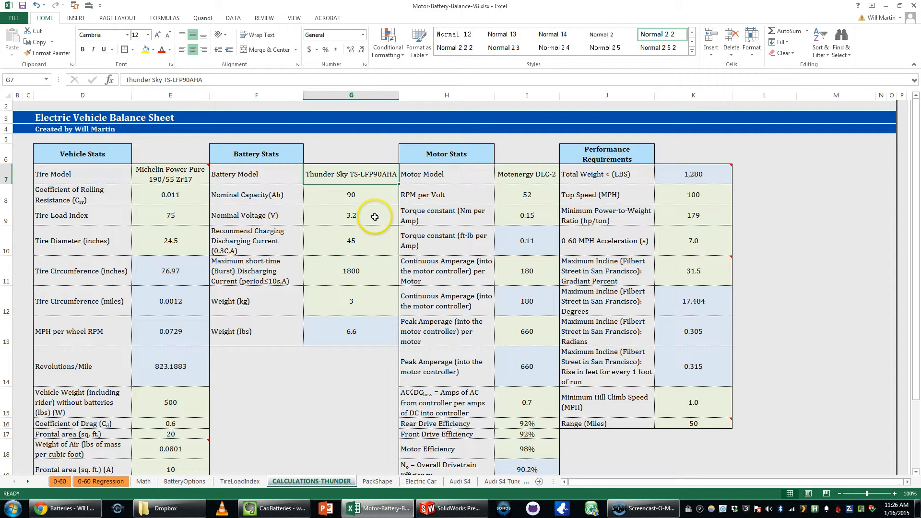
click(351, 215)
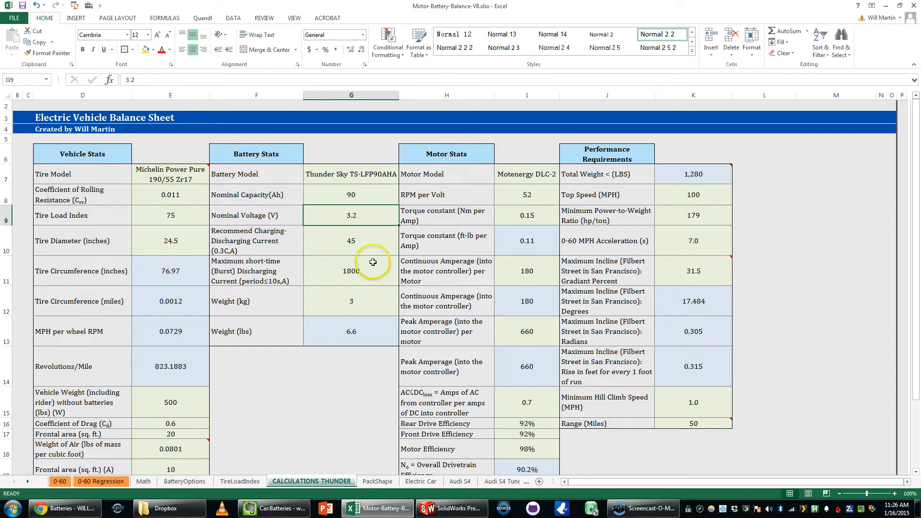
click(351, 195)
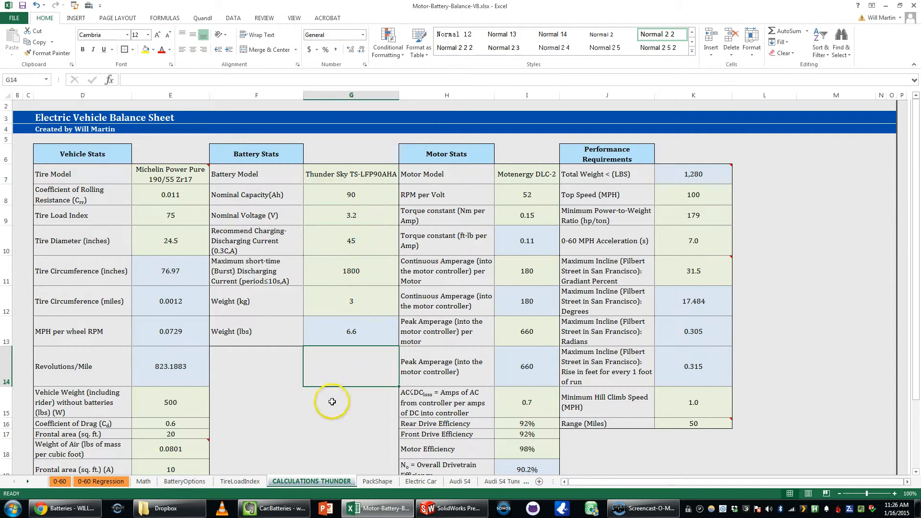
click(351, 270)
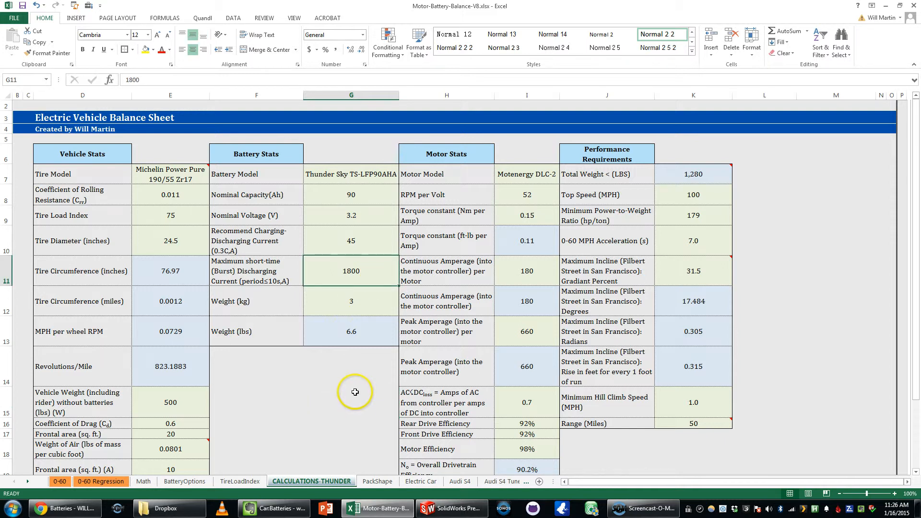
click(351, 402)
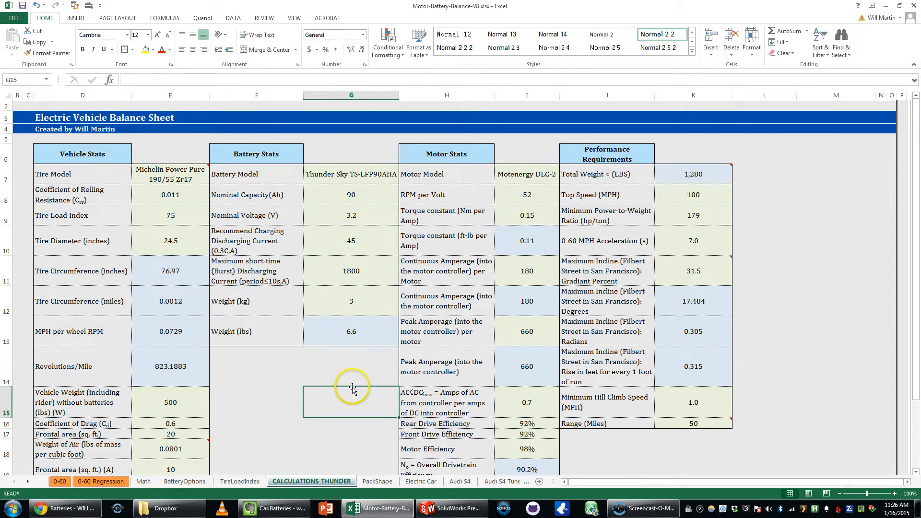
click(351, 365)
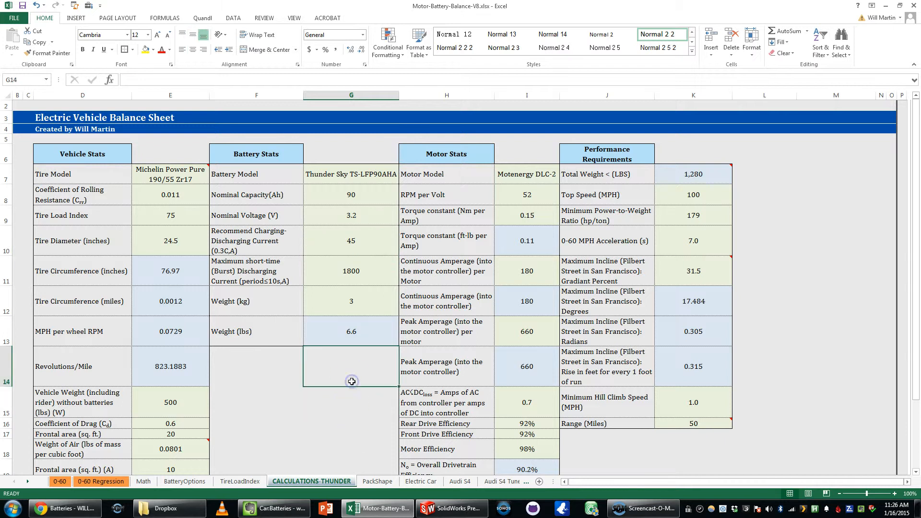
mouse_move(349, 393)
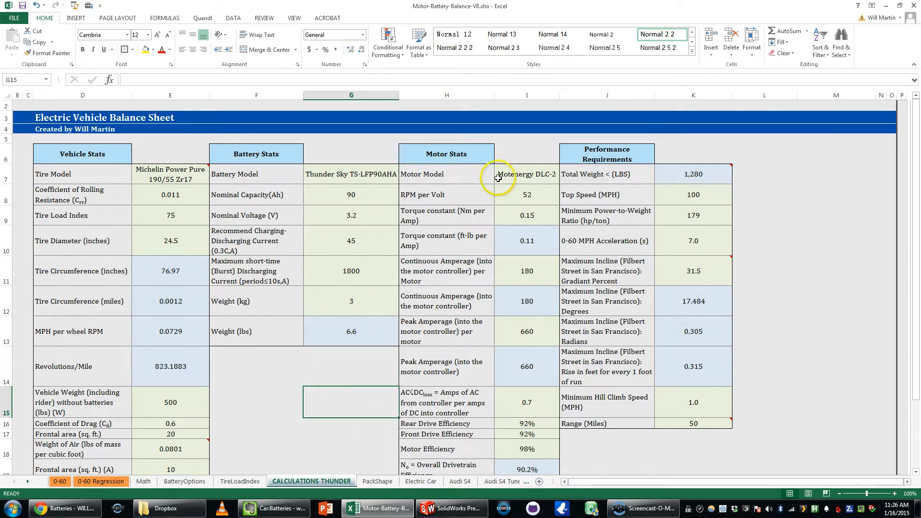
Point out the Motenergy DLC-2 motor model and its 660 peak motor amperage.
click(527, 174)
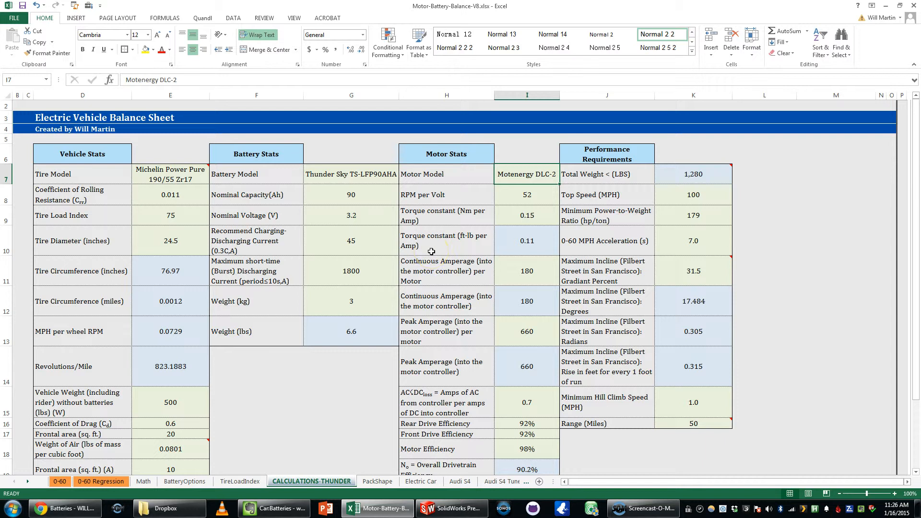
mouse_move(434, 246)
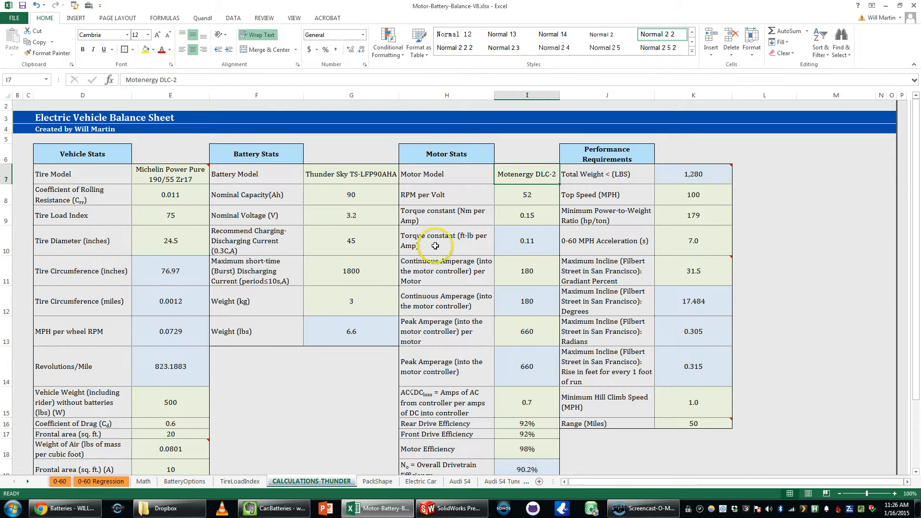
click(351, 402)
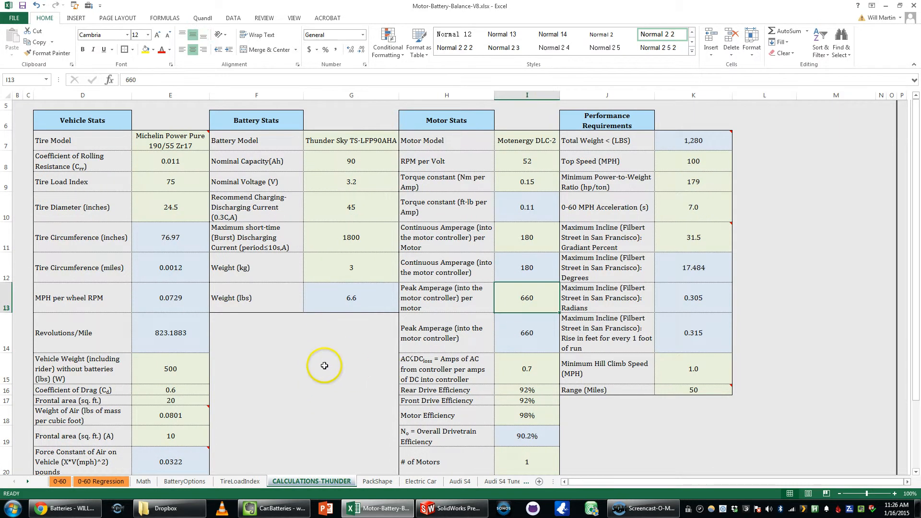
click(301, 367)
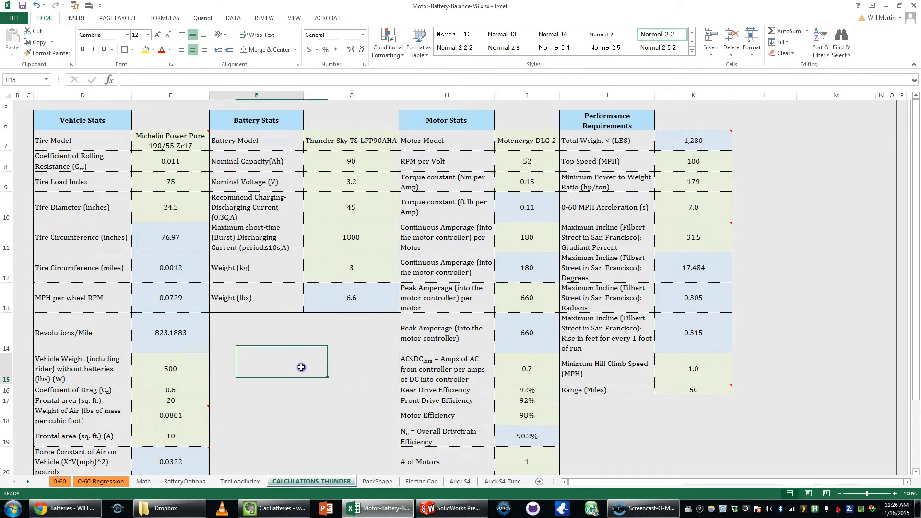
Scroll past the battery-series, drag and climbing tables down to the Battery Pack Size (kWh) section.
scroll(down, 3)
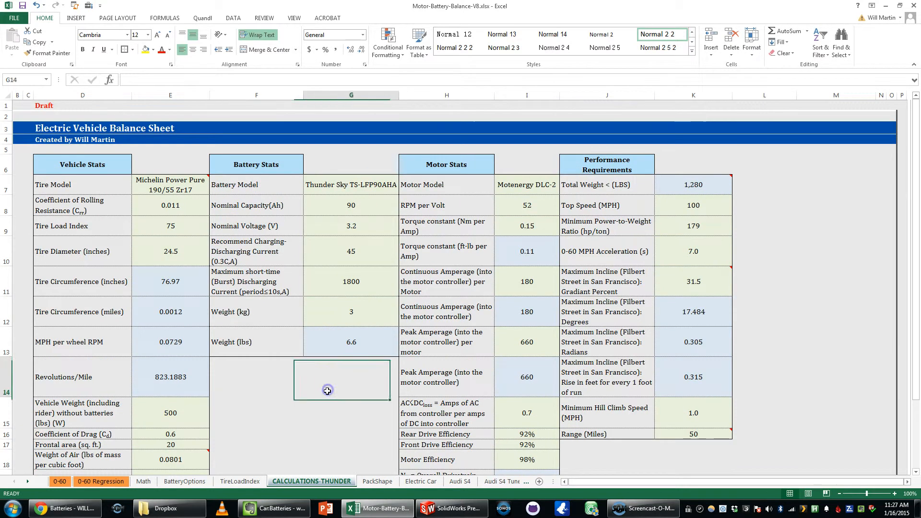
scroll(down, 3)
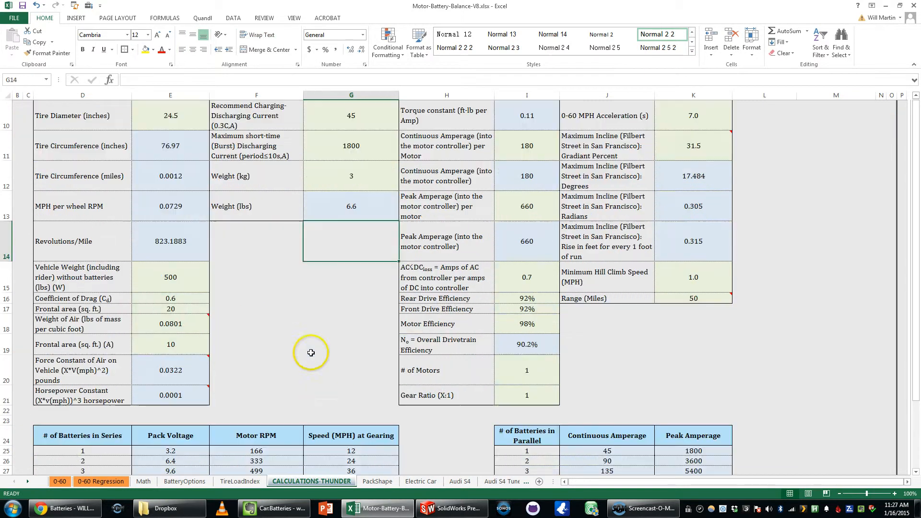
scroll(up, 3)
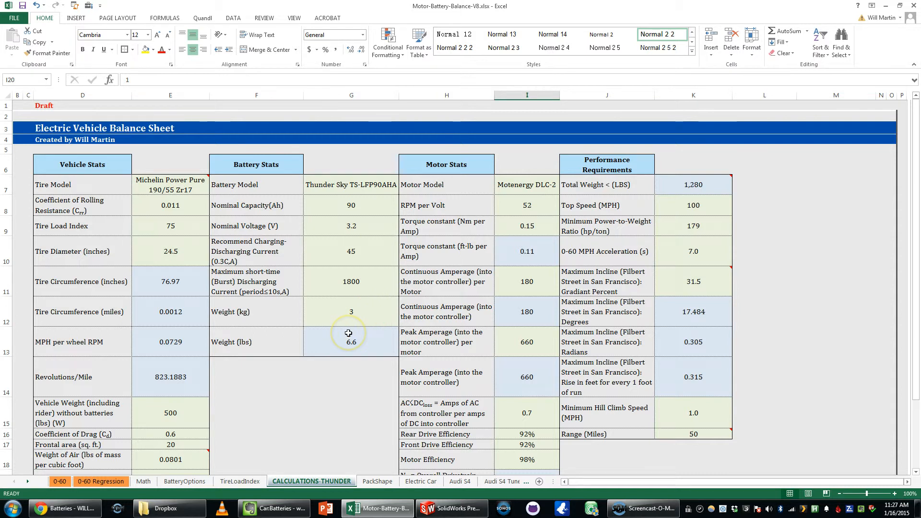
scroll(down, 3)
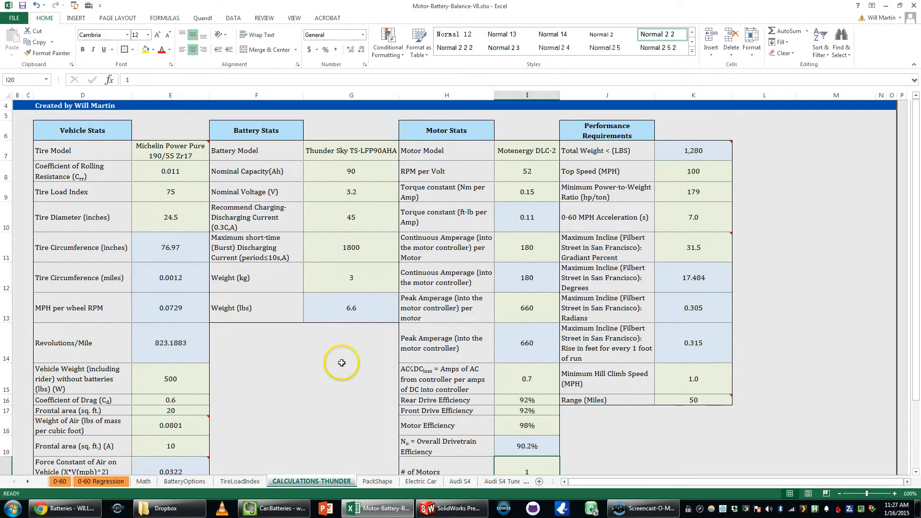
mouse_move(359, 370)
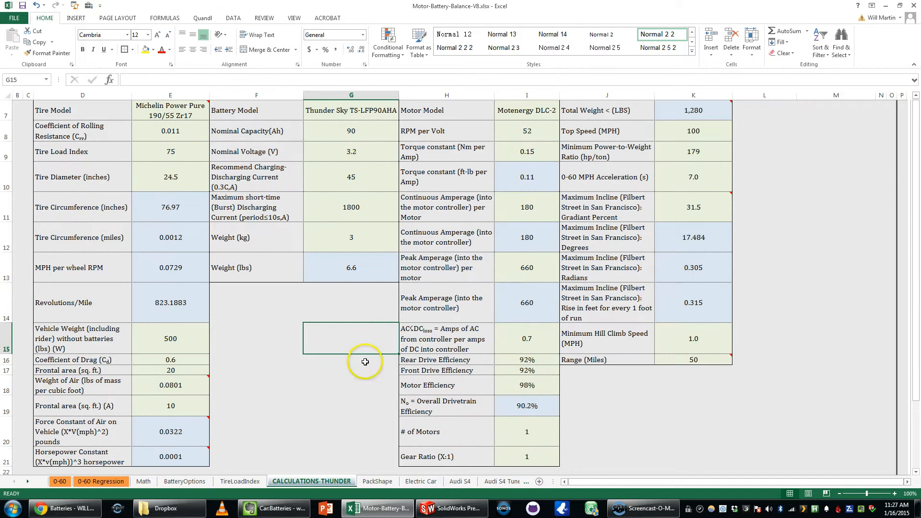
scroll(down, 3)
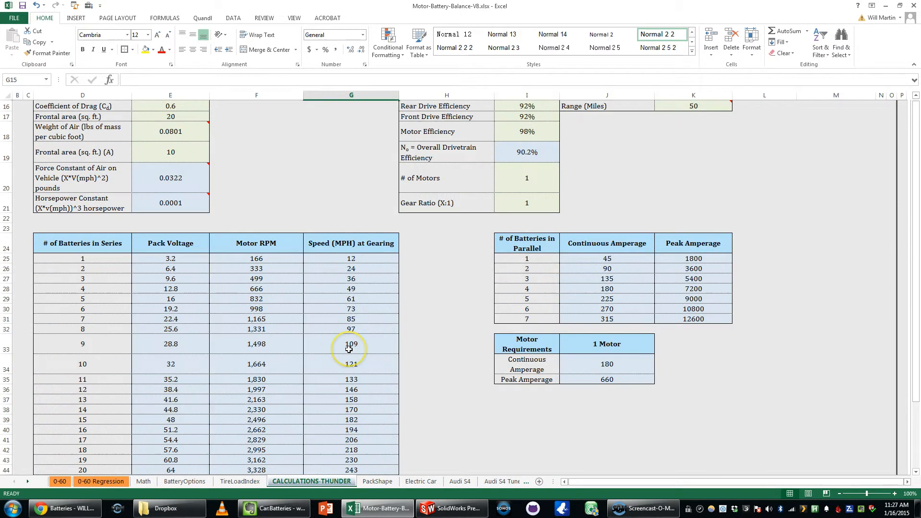
scroll(down, 3)
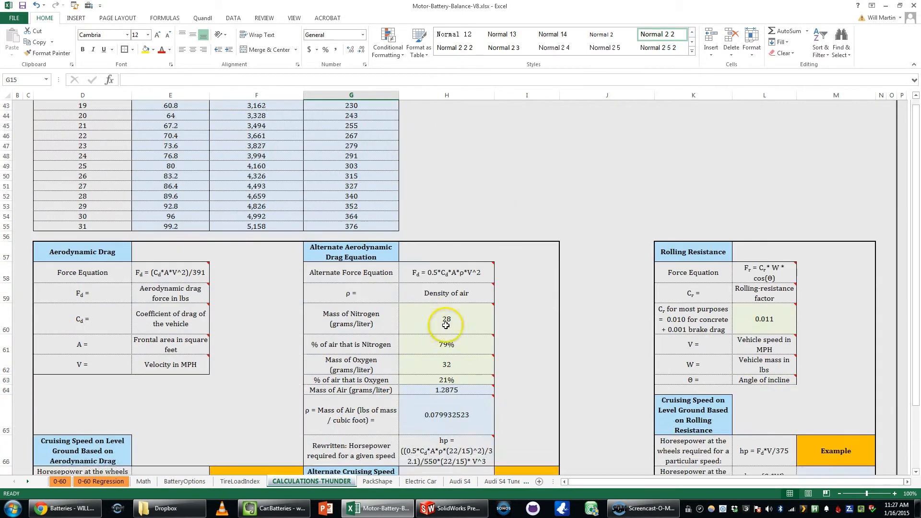
scroll(down, 3)
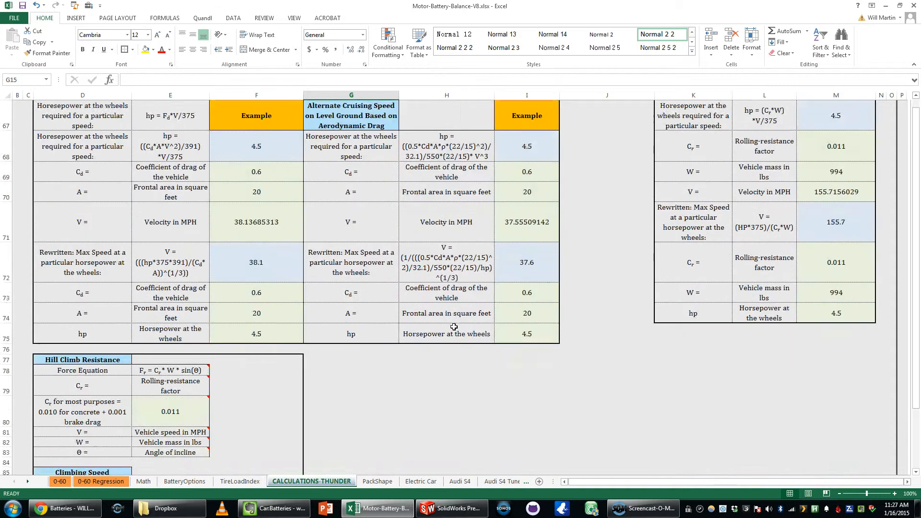
scroll(down, 3)
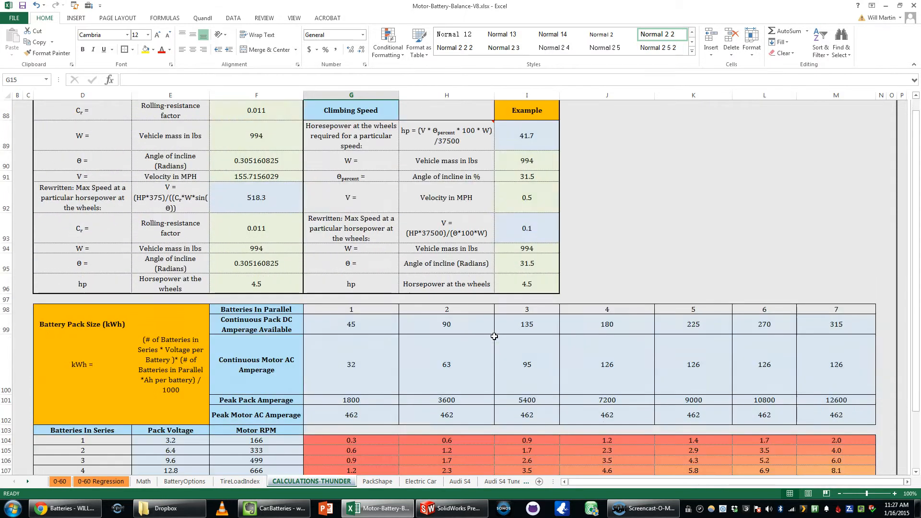
scroll(down, 3)
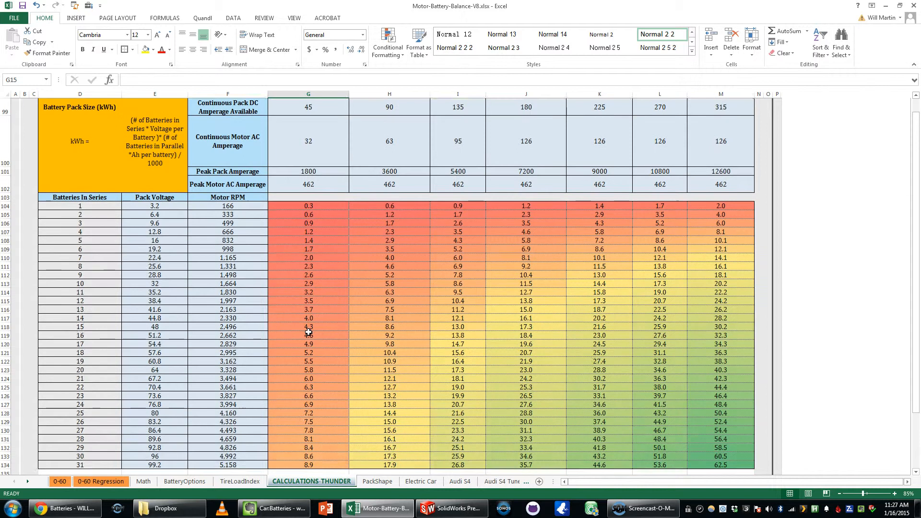
scroll(up, 3)
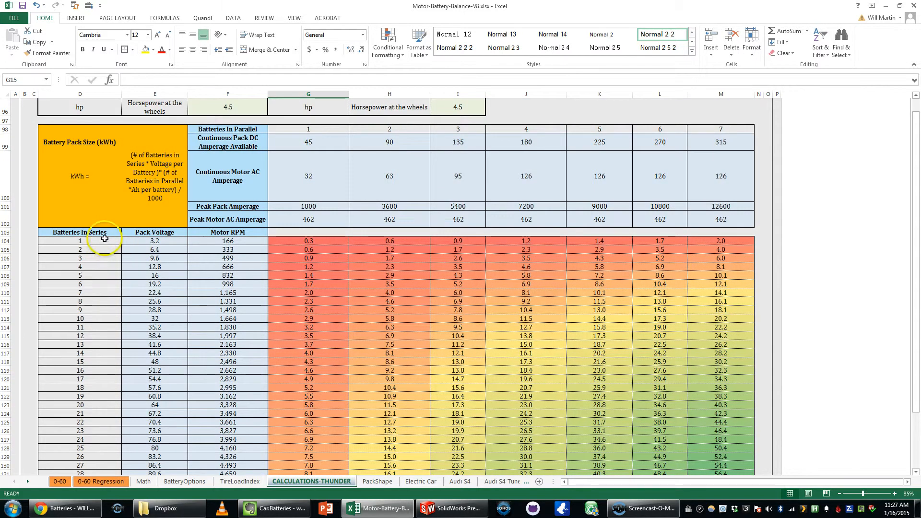
mouse_move(80, 272)
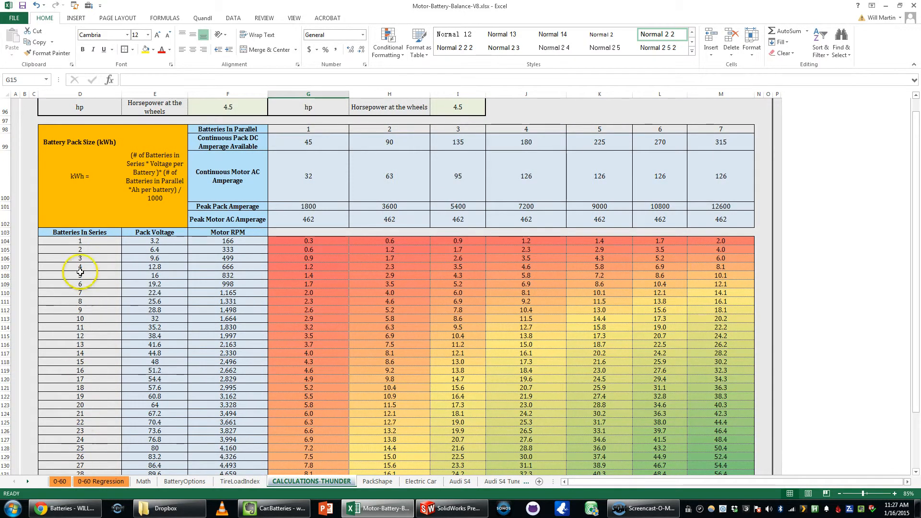
mouse_move(661, 128)
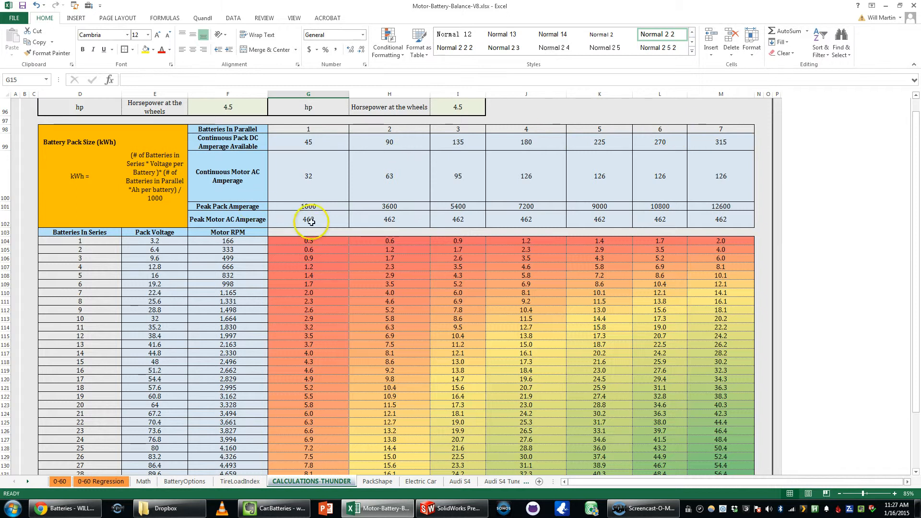
mouse_move(338, 131)
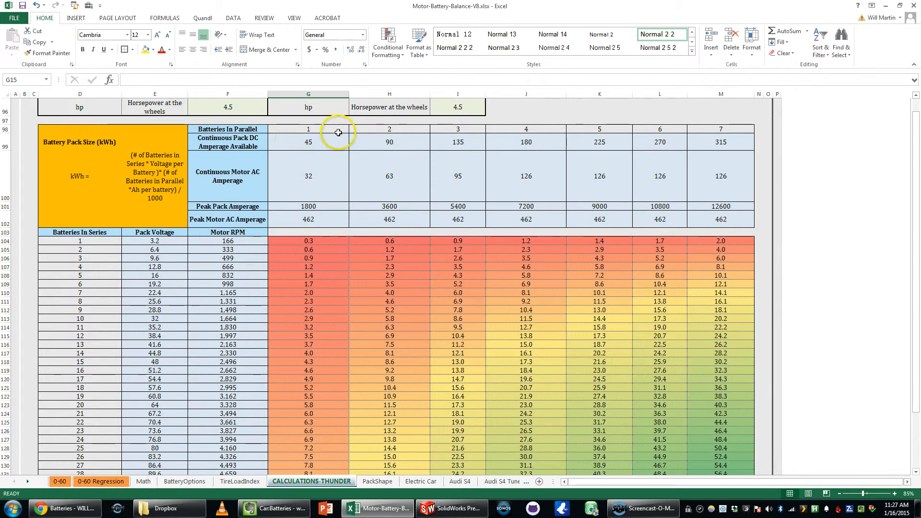
mouse_move(367, 368)
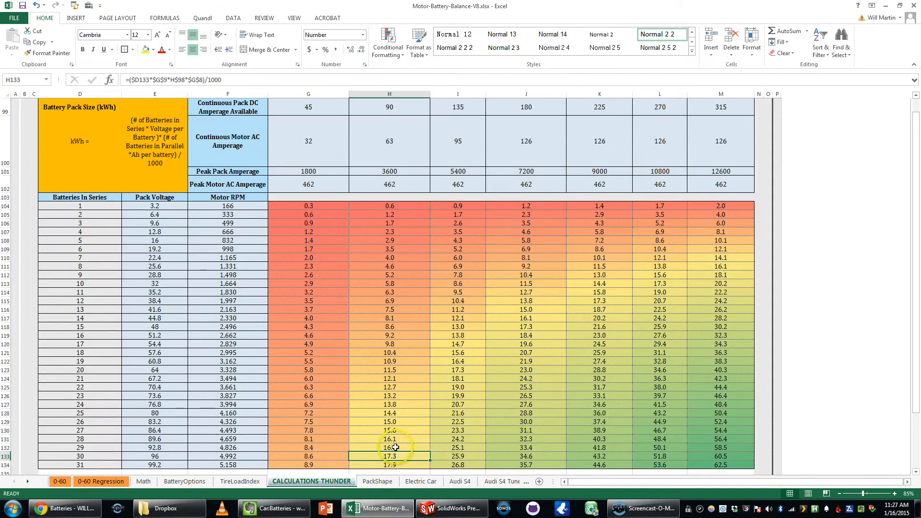
scroll(up, 3)
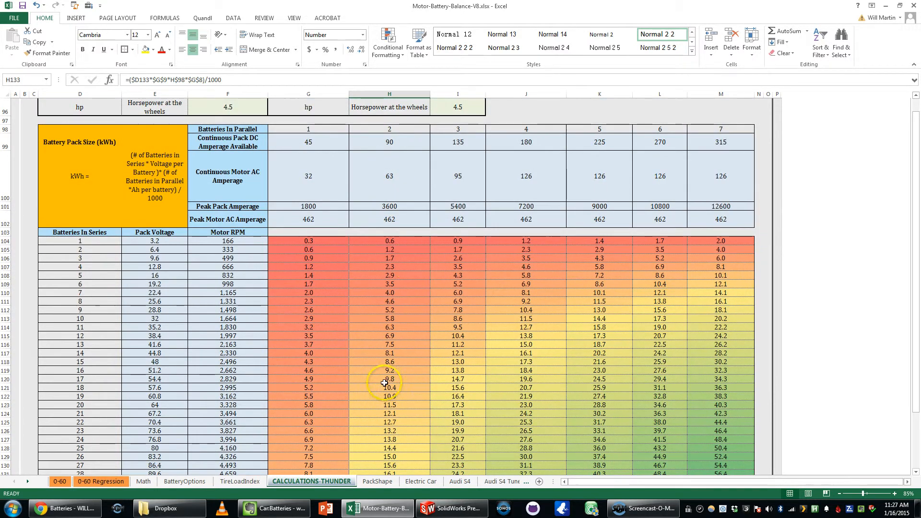
scroll(down, 3)
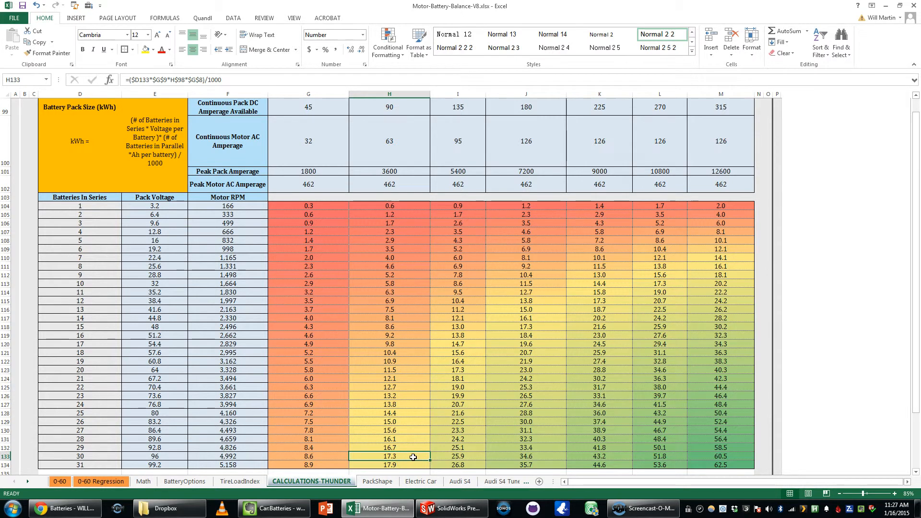
mouse_move(407, 360)
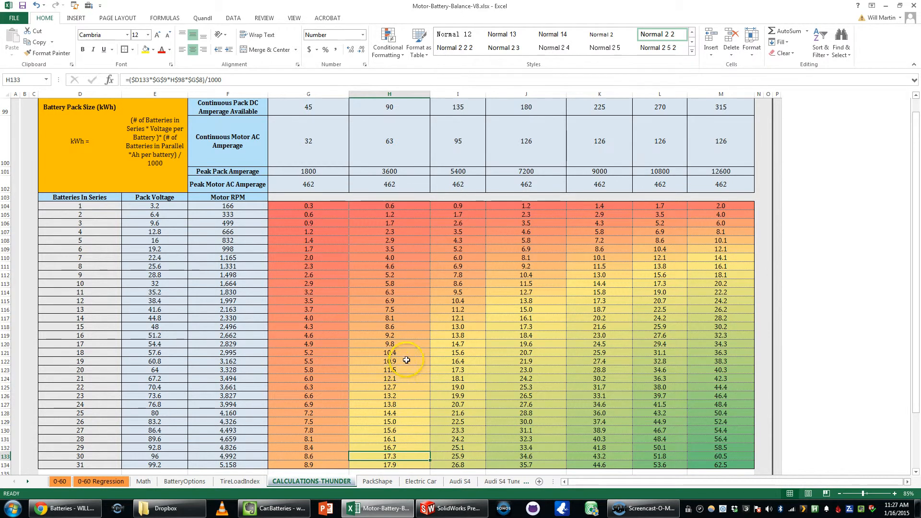
Scroll to the Total Vehicle Weight (lbs) table and reveal the weight formula in cell H171.
scroll(down, 3)
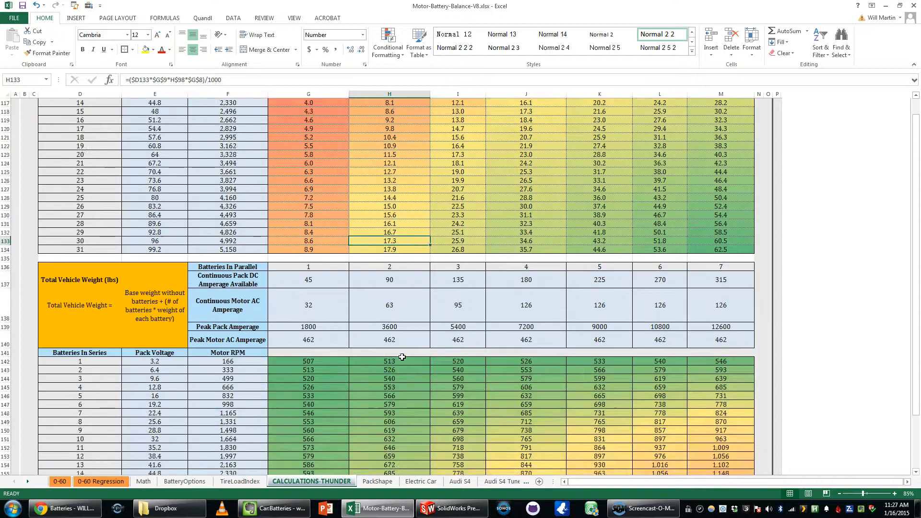
scroll(down, 3)
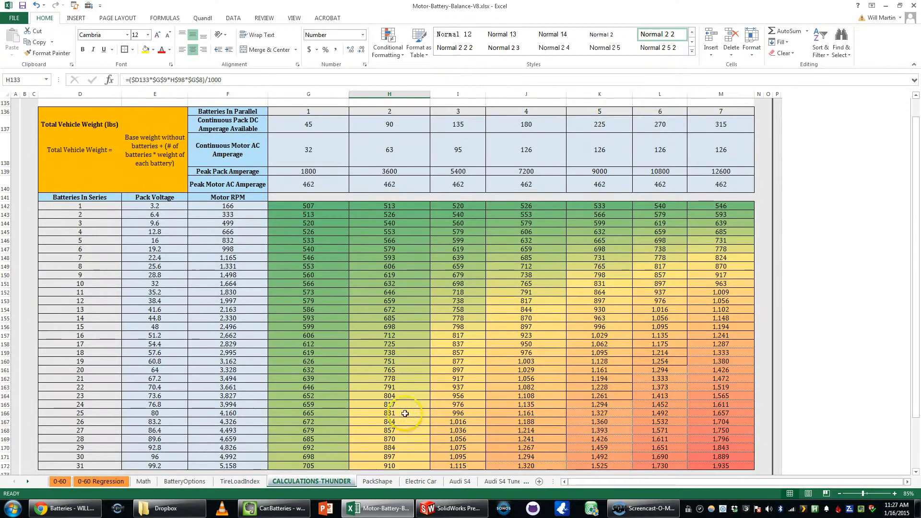
click(388, 456)
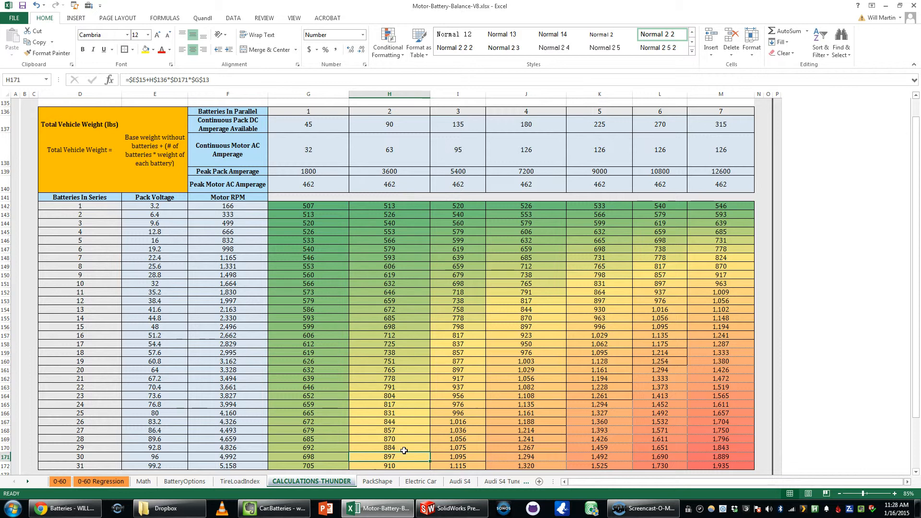
mouse_move(417, 411)
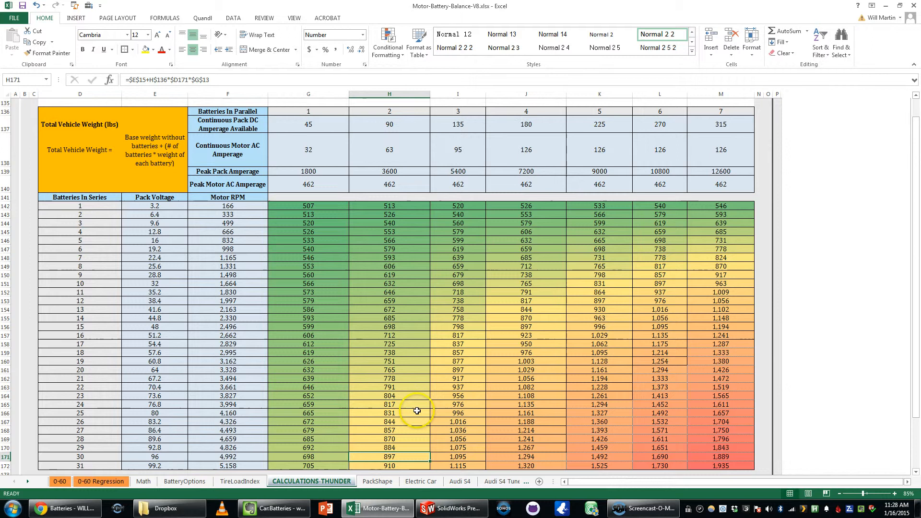
Scroll to the Continuous Horsepower at the Wheels table and reveal the formula in cell H209.
scroll(down, 3)
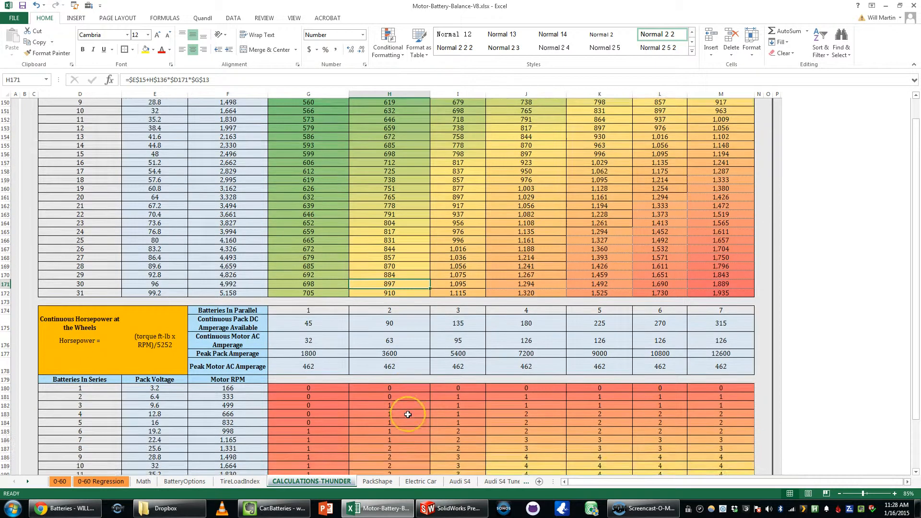
scroll(down, 3)
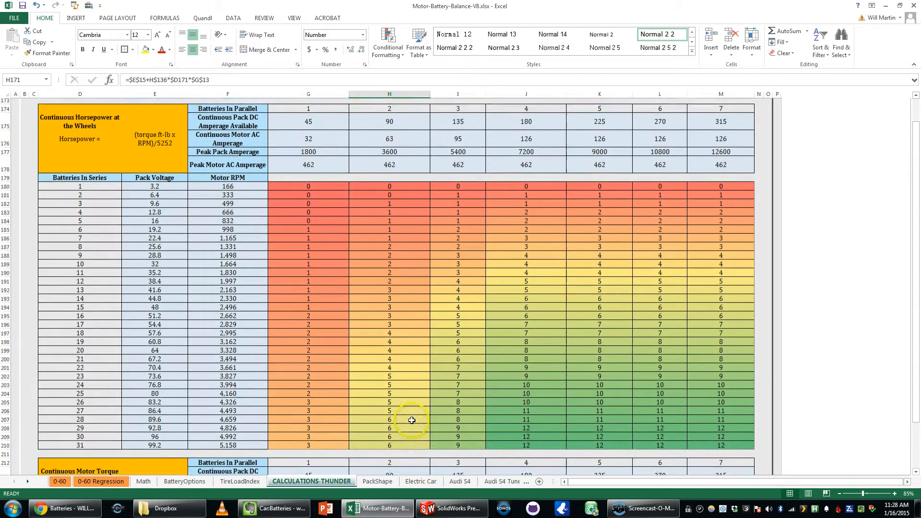
click(388, 436)
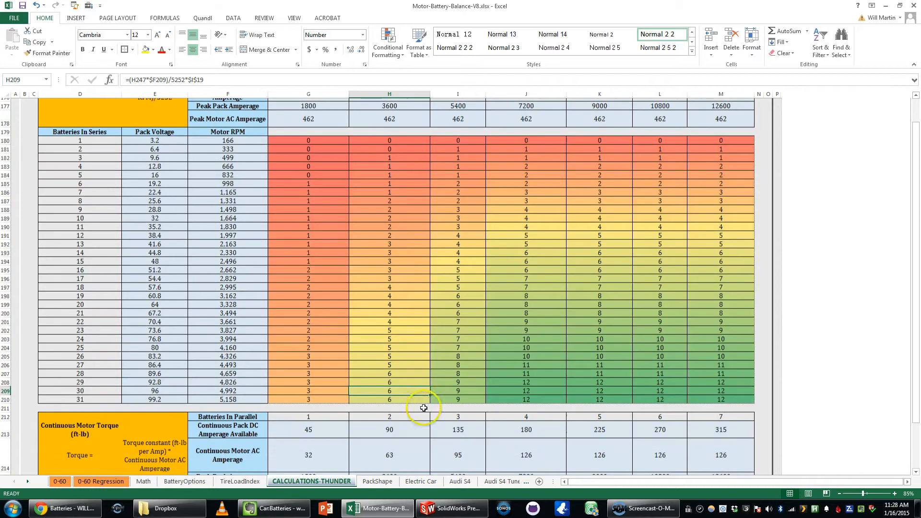
Scroll through the torque tables to Cruising Speed and reveal the formula behind its values.
scroll(down, 3)
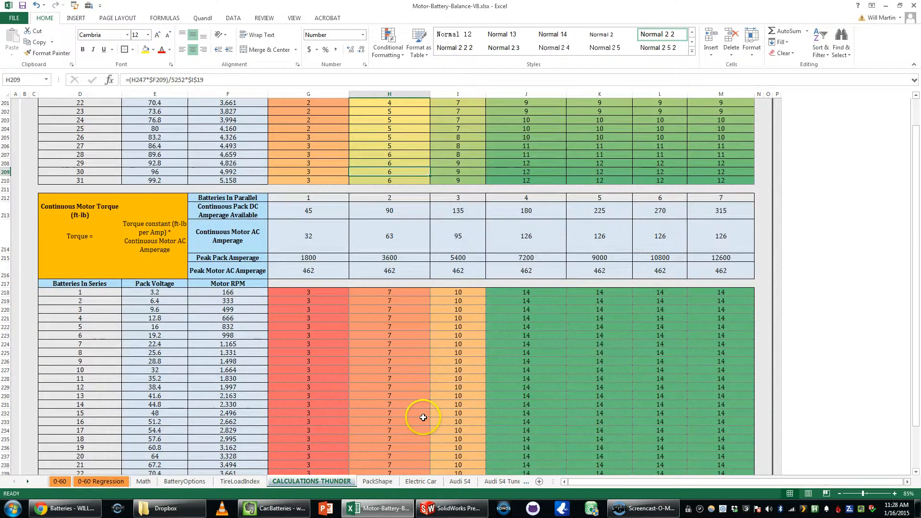
scroll(down, 3)
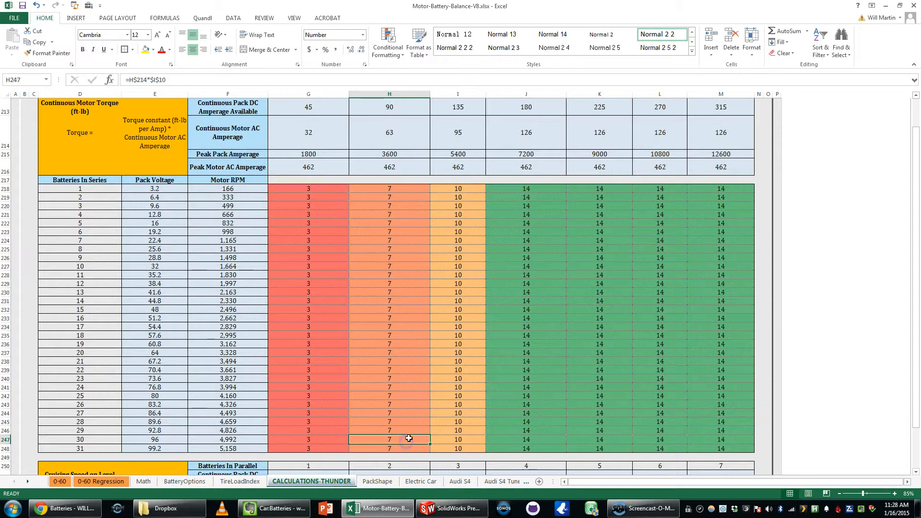
mouse_move(422, 426)
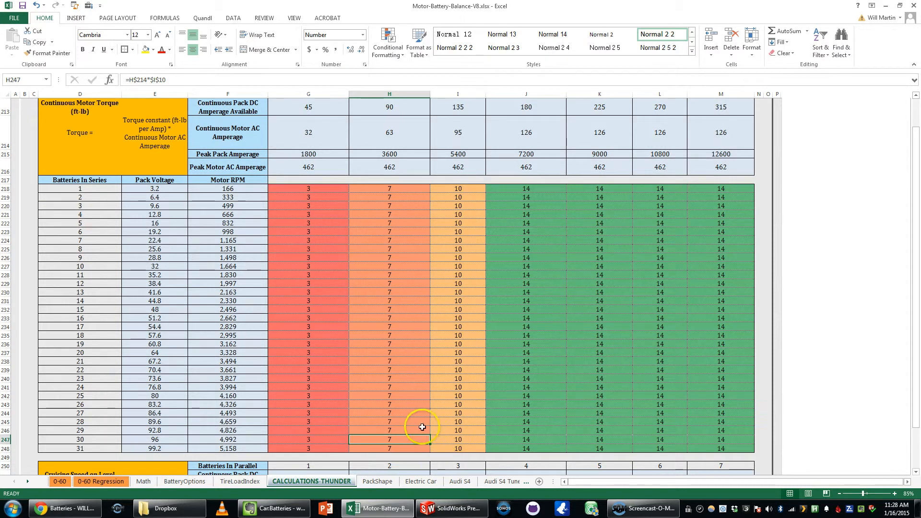
scroll(down, 3)
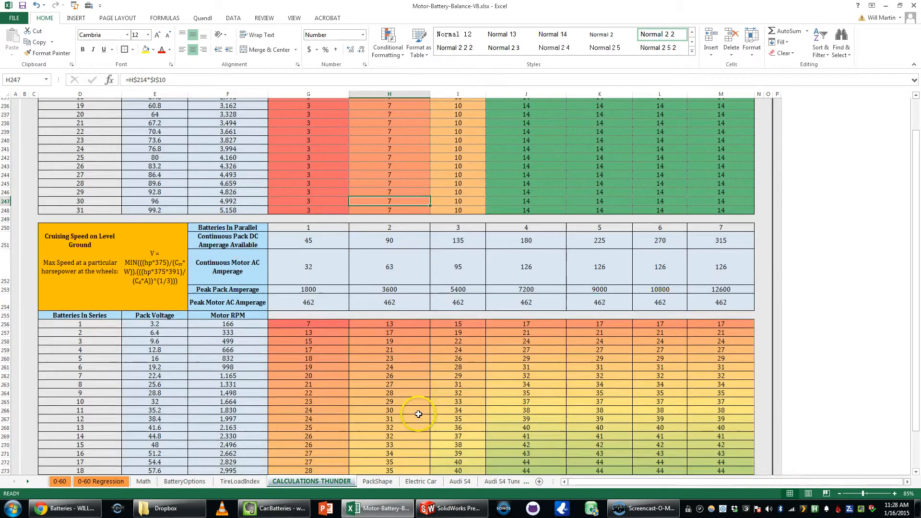
scroll(down, 3)
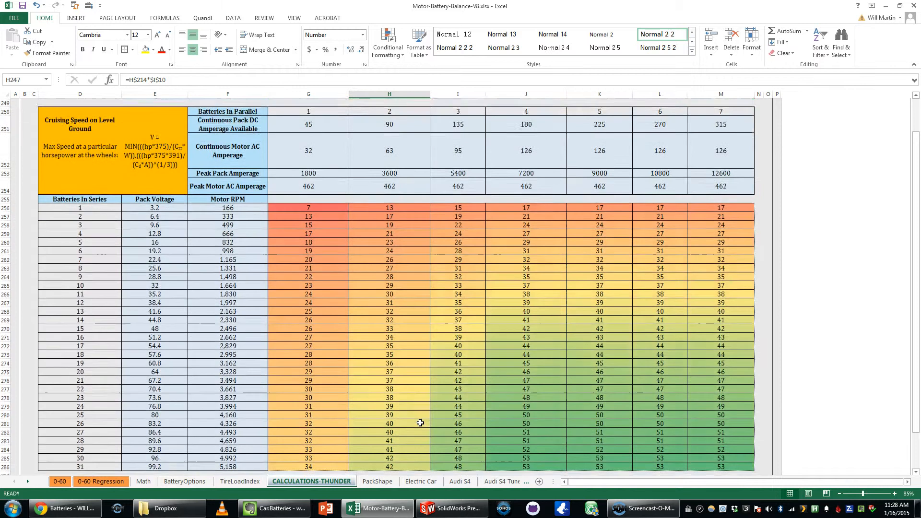
click(388, 453)
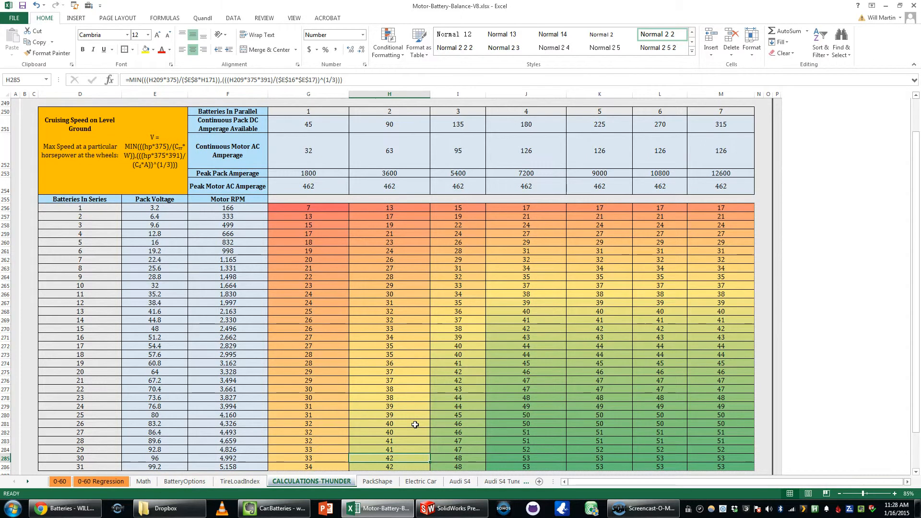
Scroll past the peak torque and peak horsepower tables to the Top Speed on Level Ground table.
scroll(down, 3)
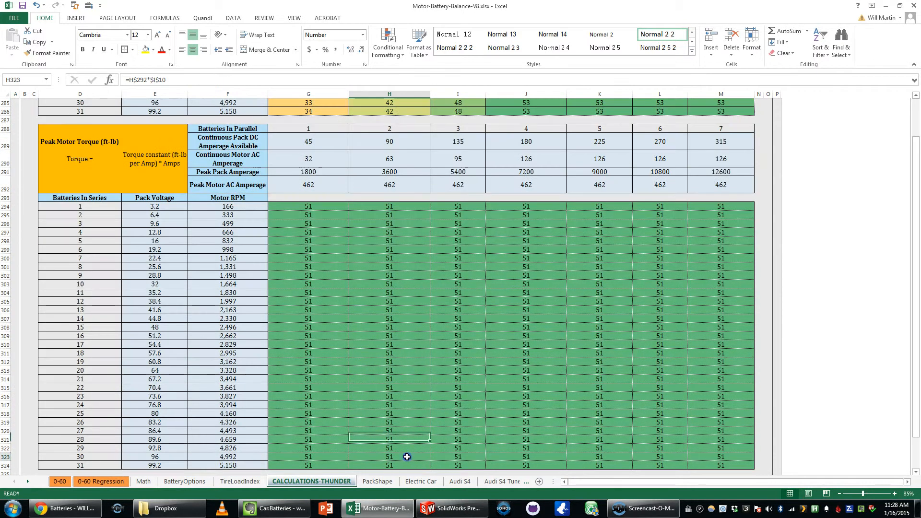
mouse_move(417, 415)
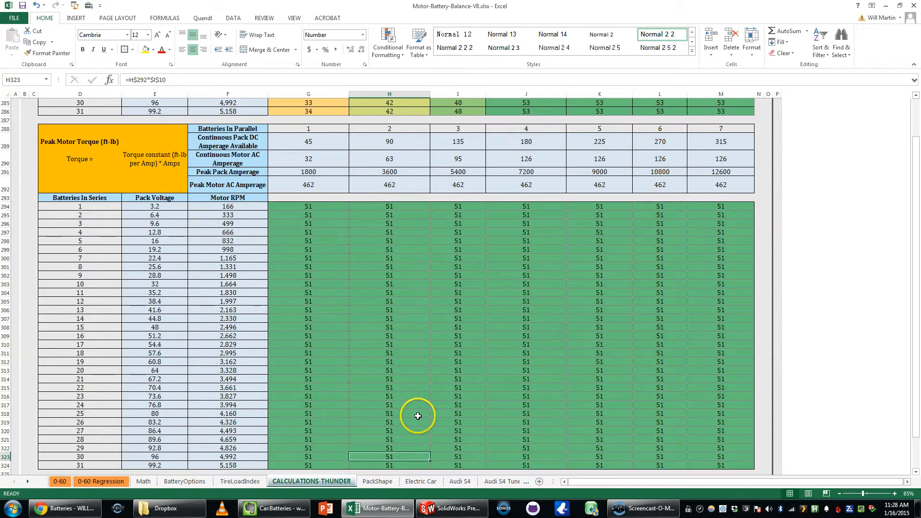
scroll(down, 3)
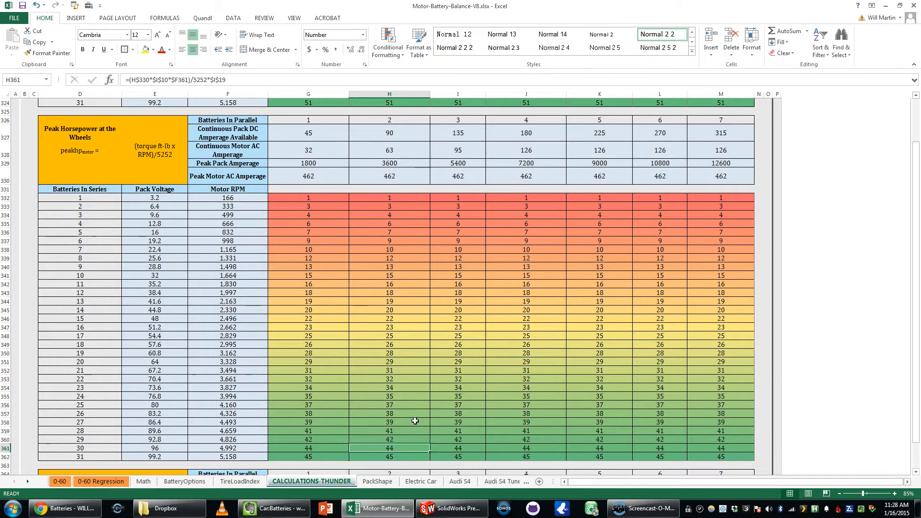
mouse_move(410, 415)
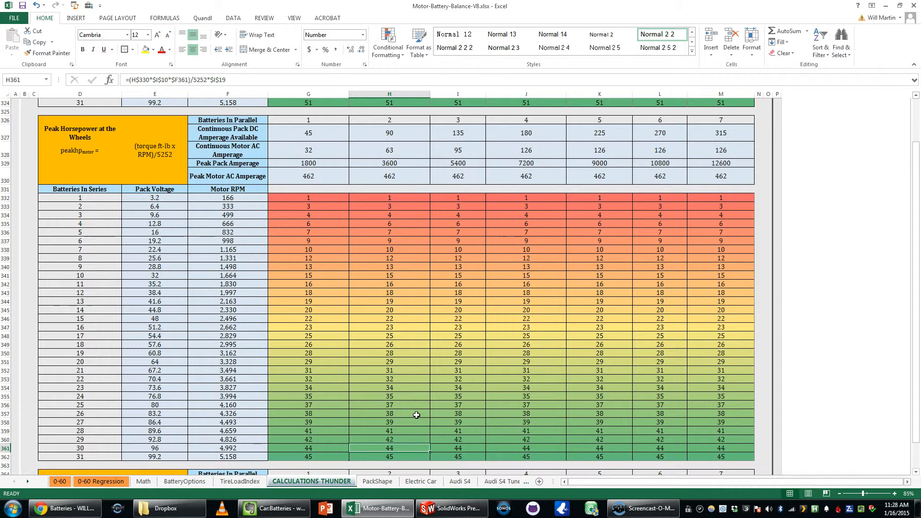
scroll(down, 3)
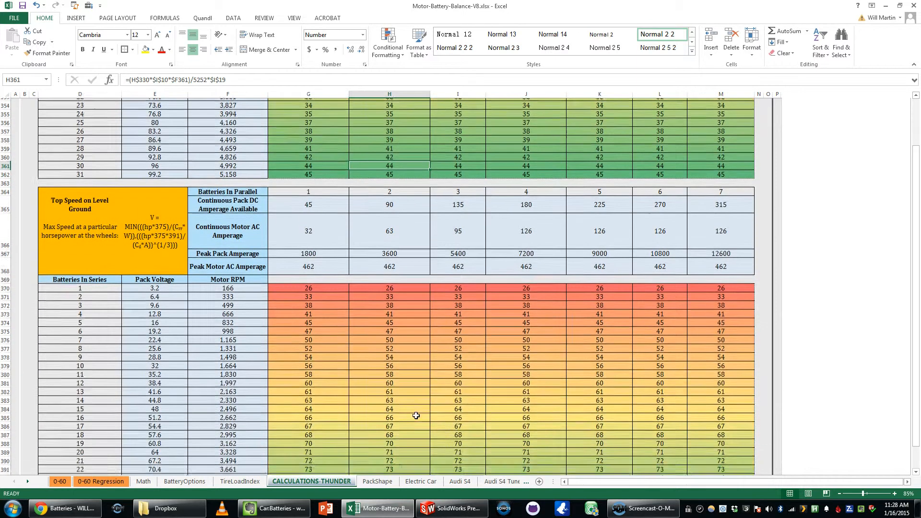
Scroll down to the Range (miles) table and review it until the Hill Climb Speed table appears.
scroll(down, 3)
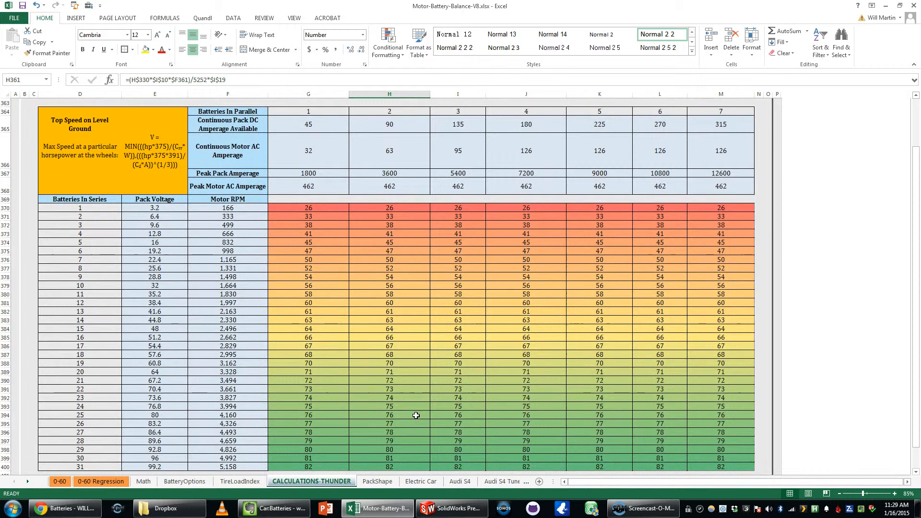
scroll(down, 3)
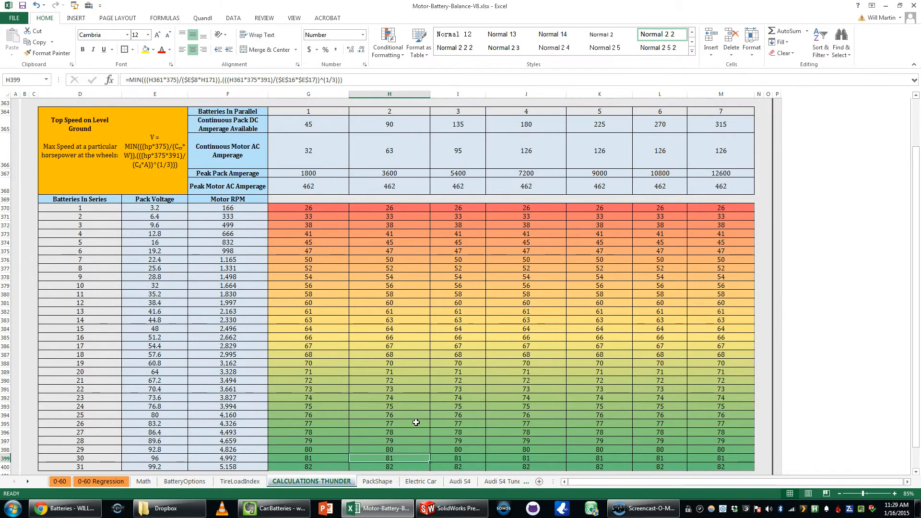
scroll(down, 3)
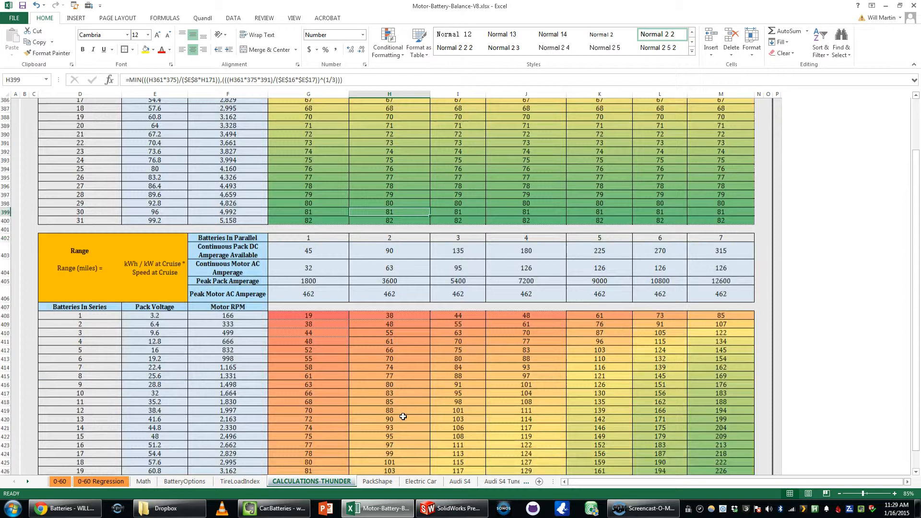
scroll(down, 3)
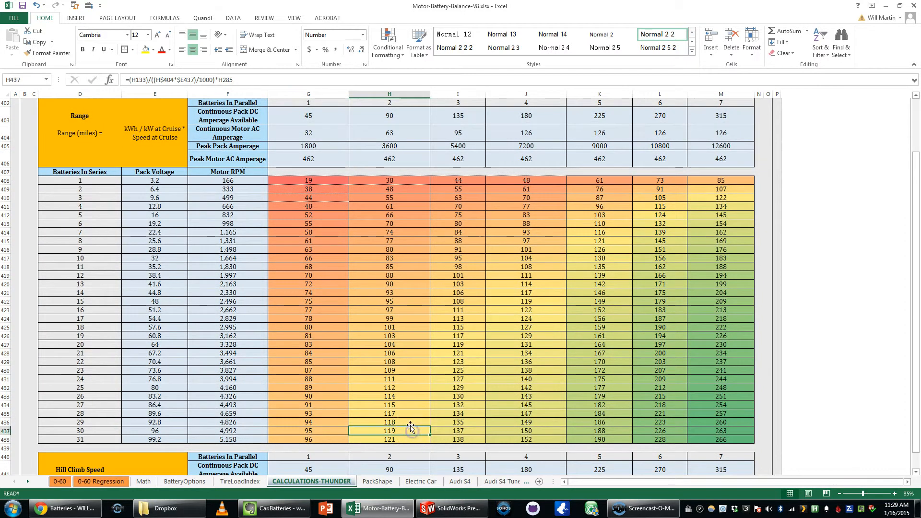
mouse_move(405, 404)
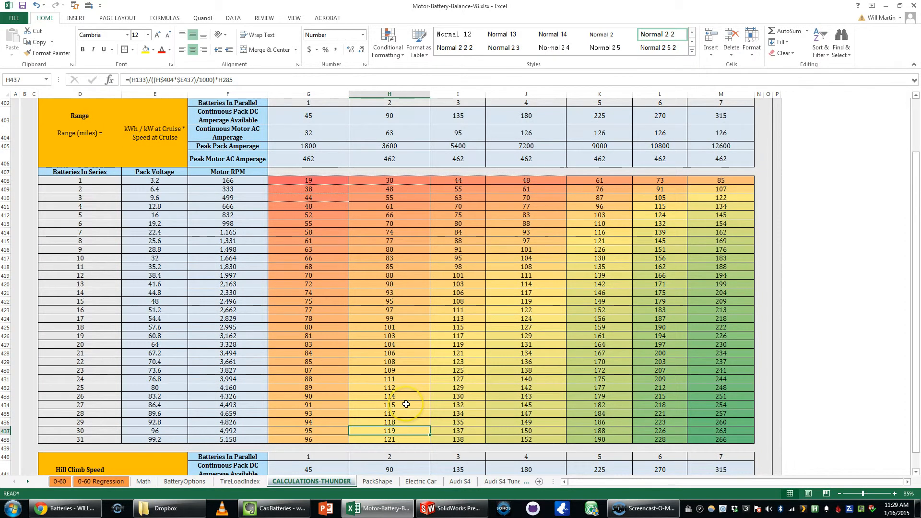
scroll(up, 3)
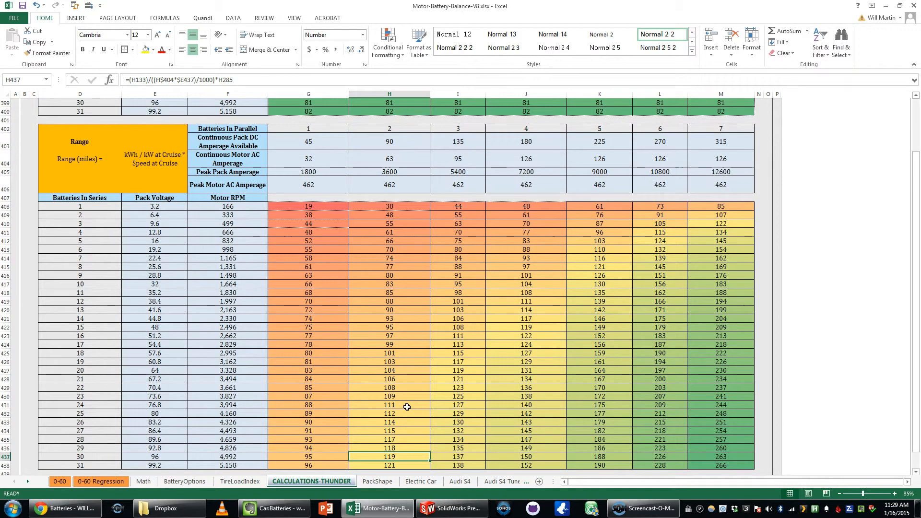
scroll(down, 3)
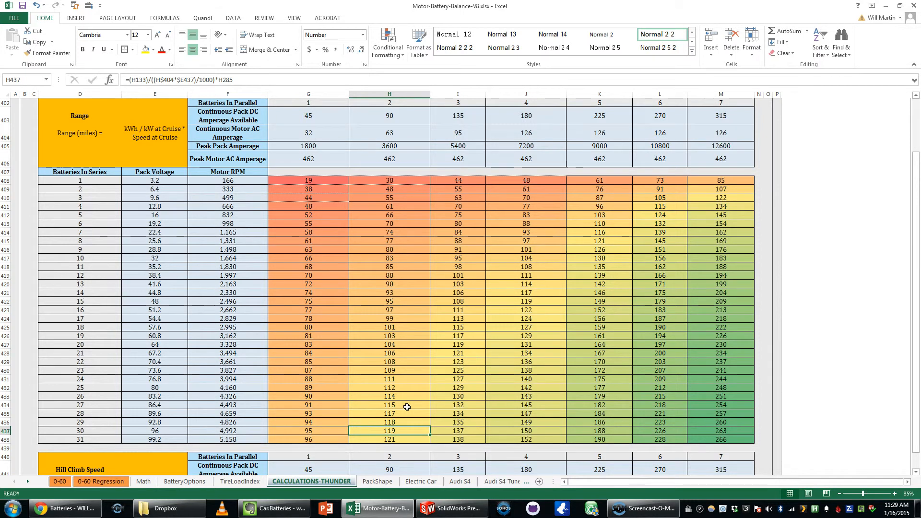
mouse_move(353, 363)
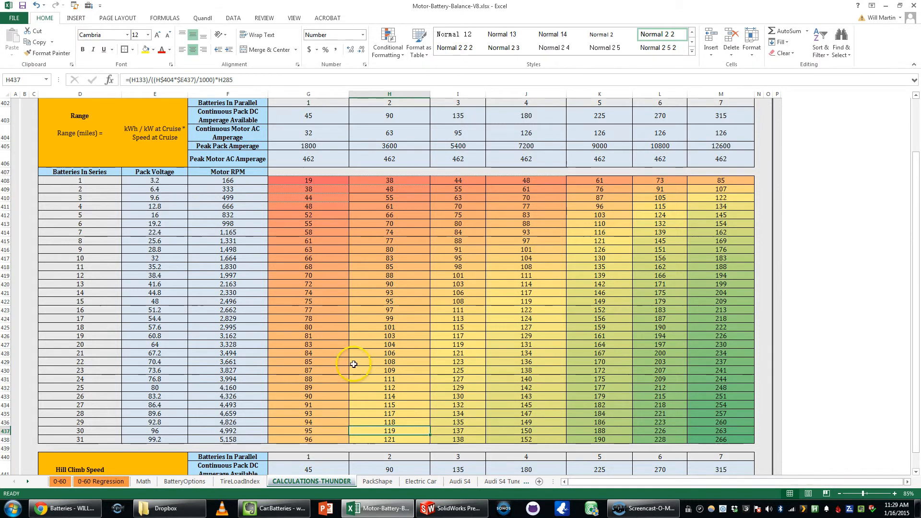
scroll(down, 3)
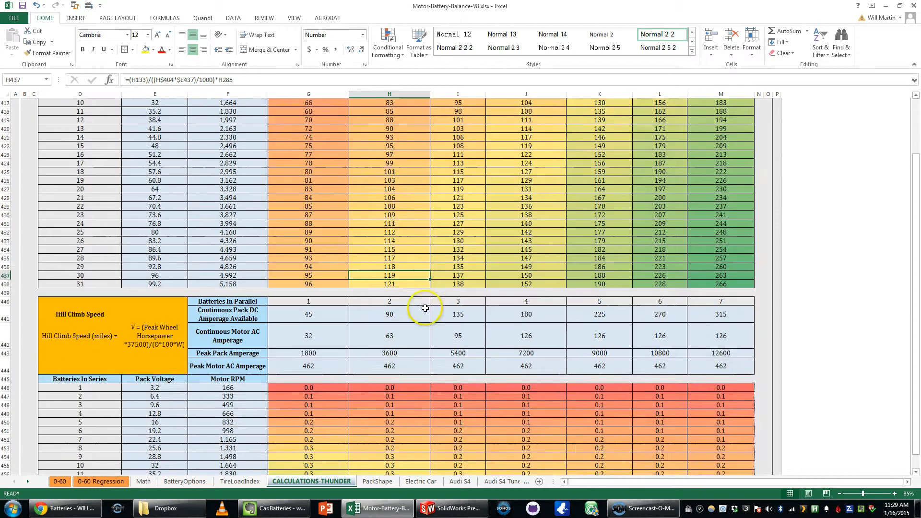
Scroll to the Hill Climb Speed table and check the formula behind a value in cell H475.
scroll(down, 3)
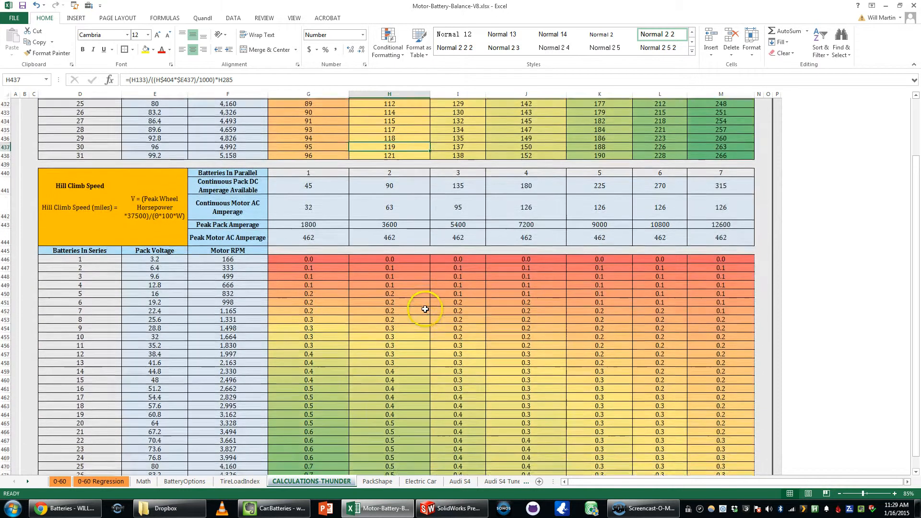
scroll(down, 3)
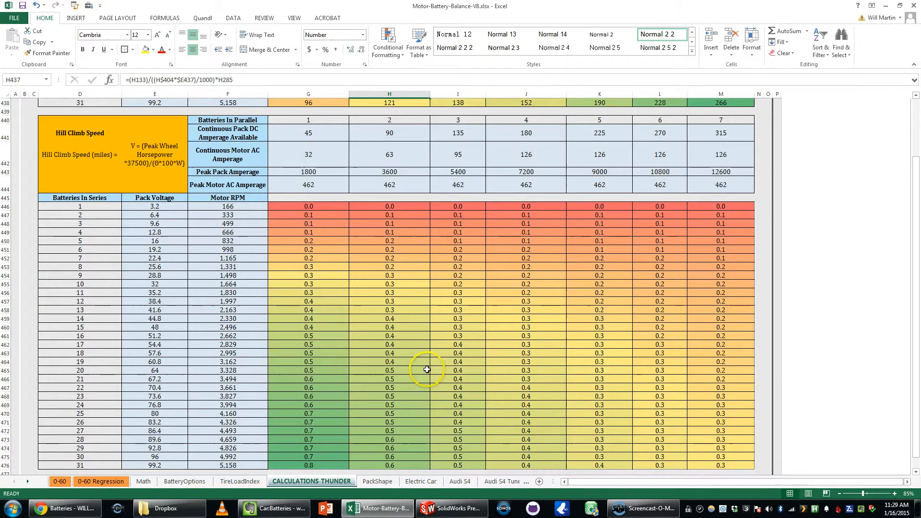
scroll(down, 3)
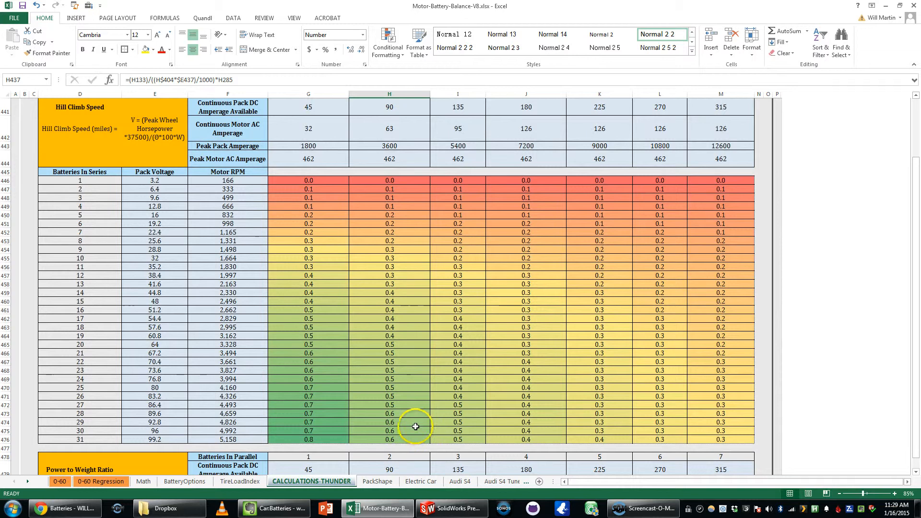
click(389, 431)
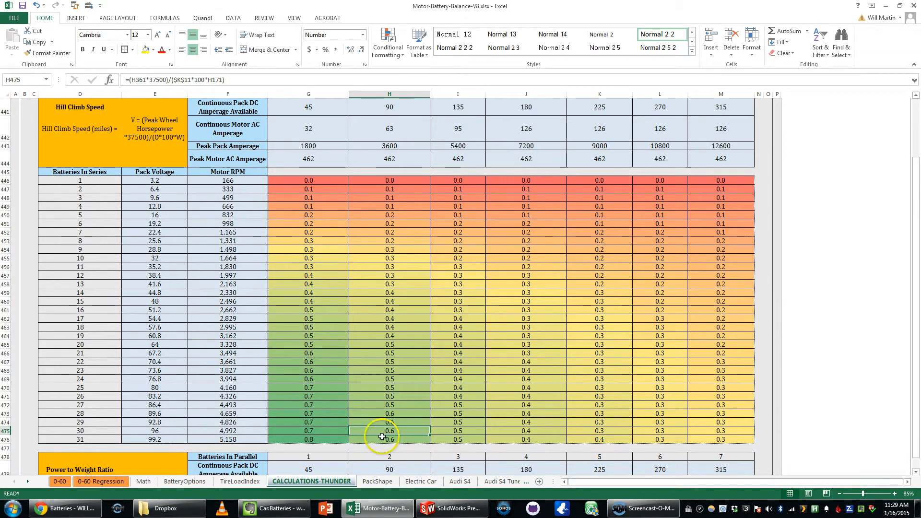
scroll(up, 3)
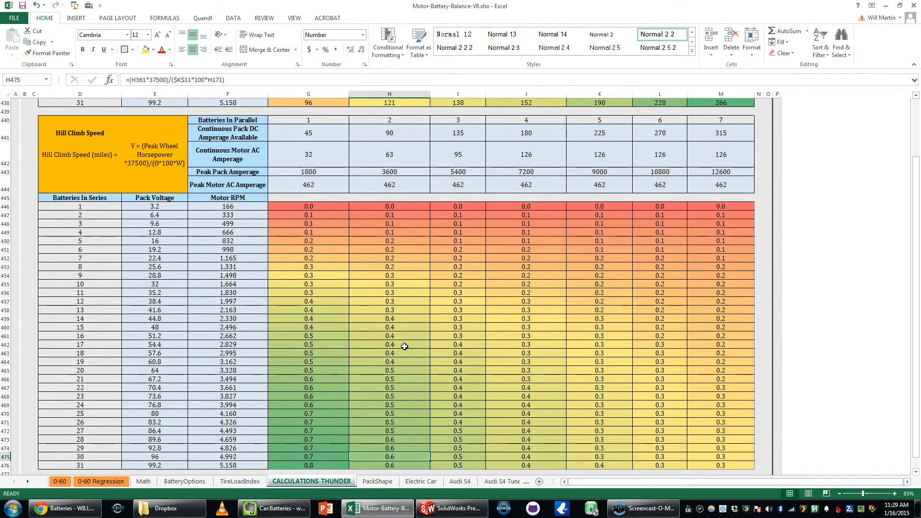
Scroll past the Power to Weight Ratio table until the 0-60 Estimate table comes into view.
scroll(down, 3)
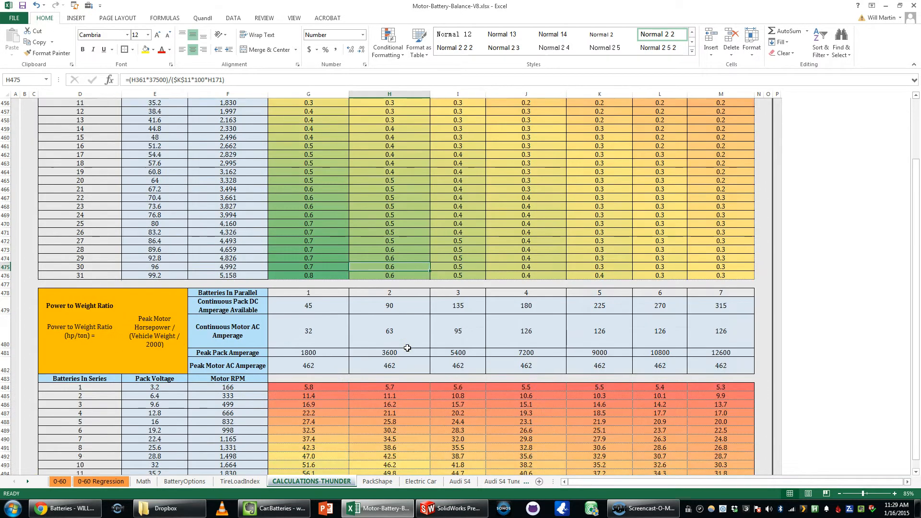
scroll(down, 3)
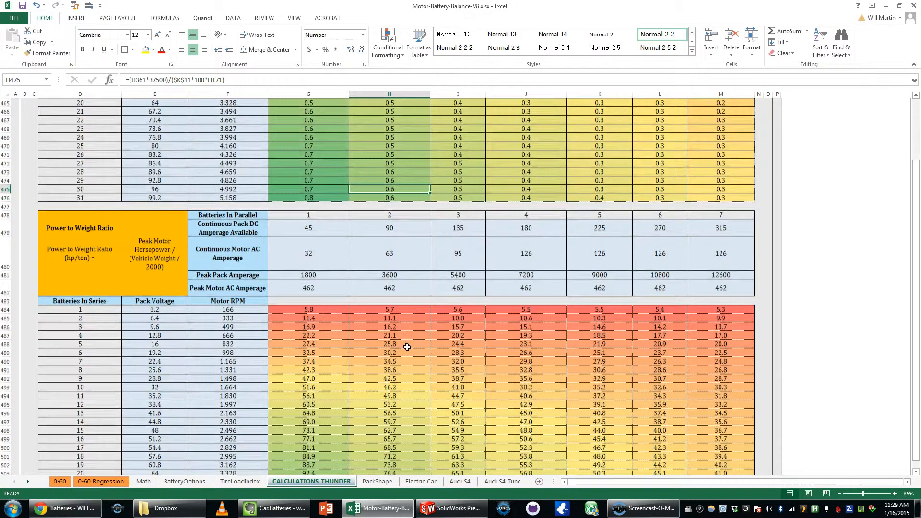
scroll(down, 3)
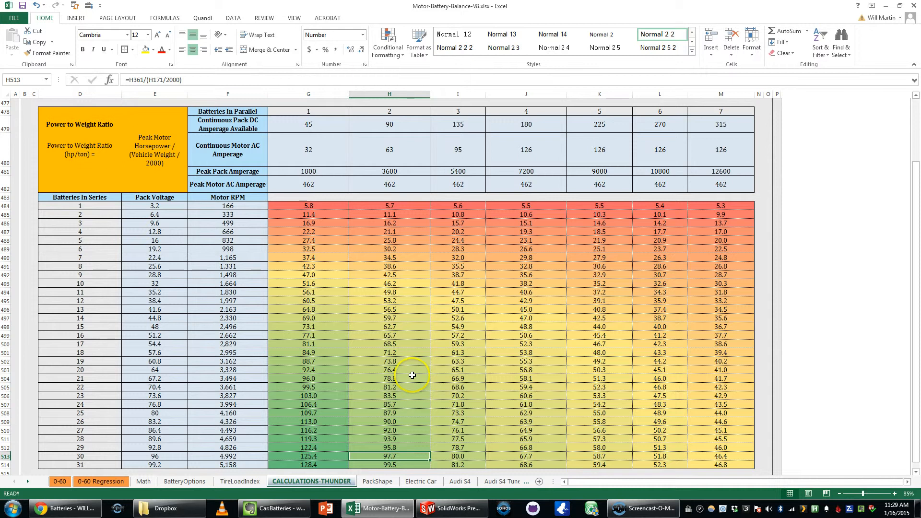
scroll(down, 3)
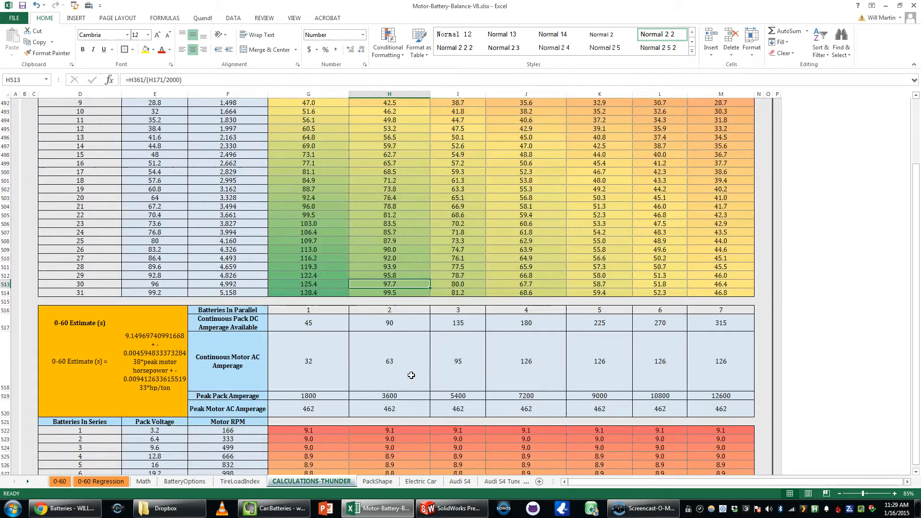
scroll(up, 3)
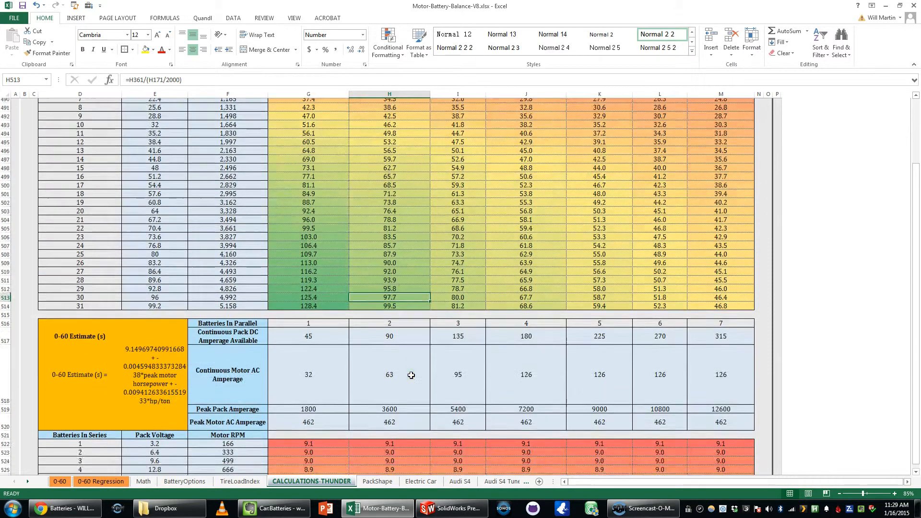
scroll(down, 3)
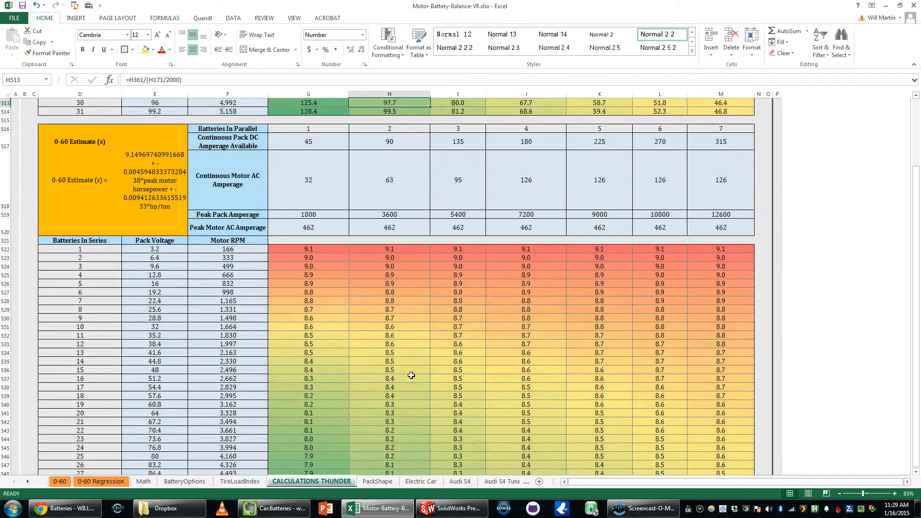
scroll(down, 3)
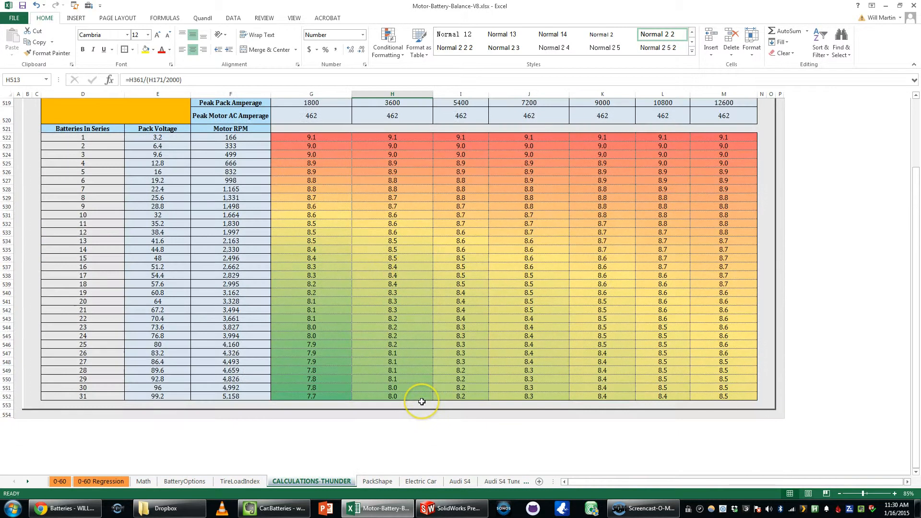
scroll(up, 3)
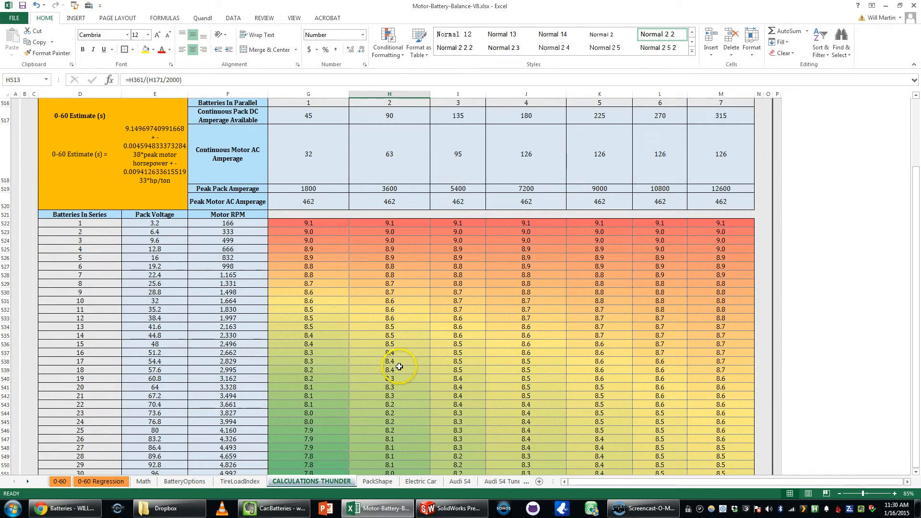
click(101, 480)
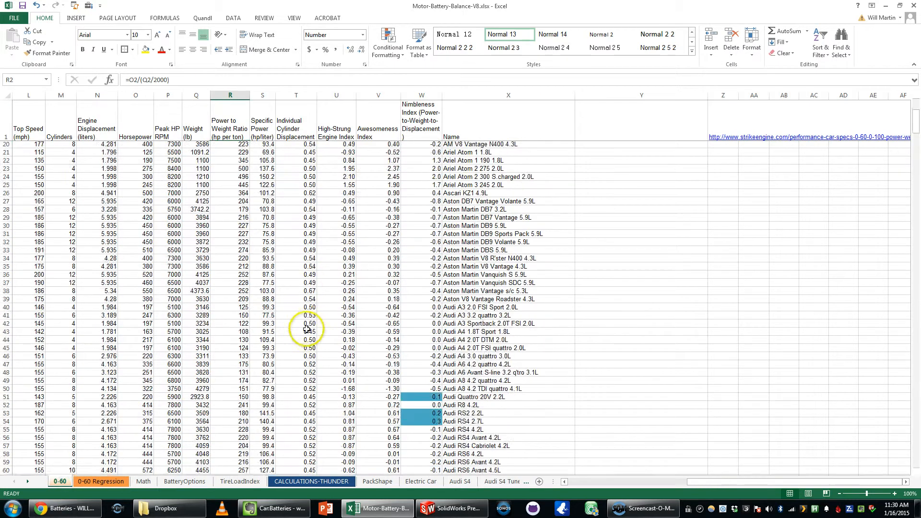
scroll(down, 3)
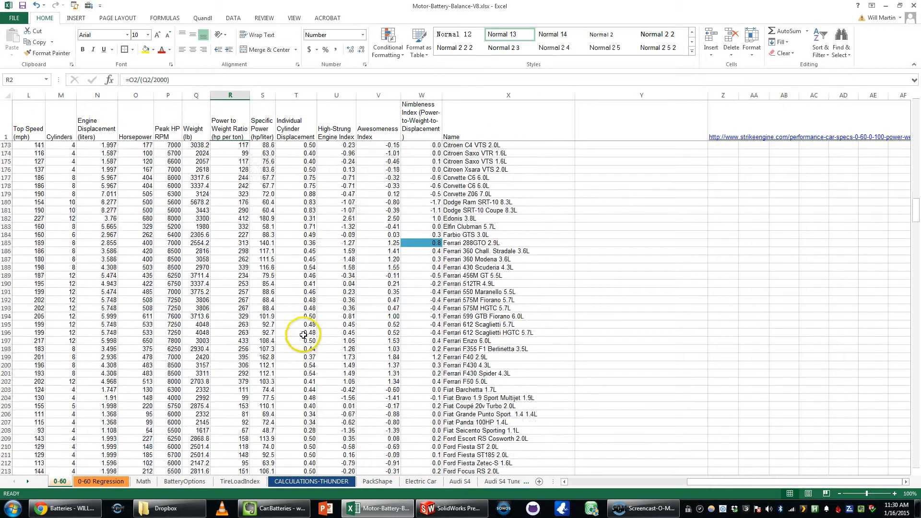
scroll(down, 3)
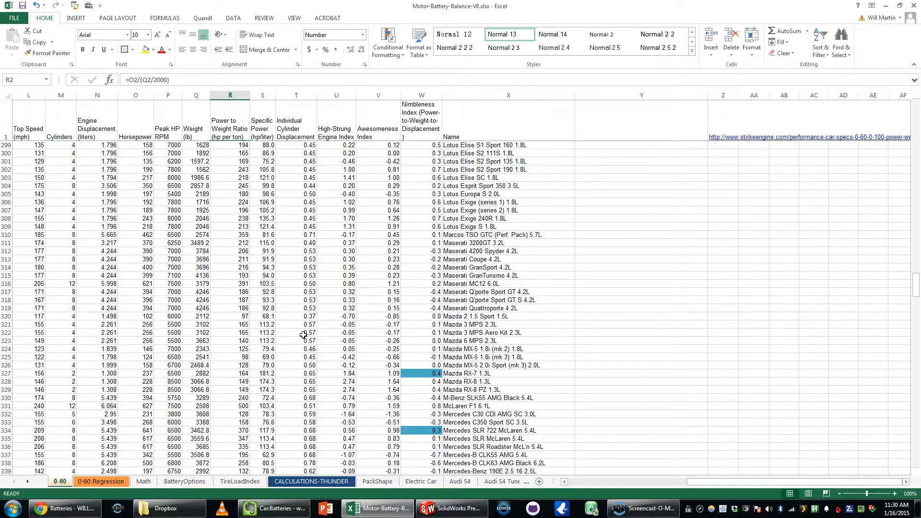
scroll(down, 3)
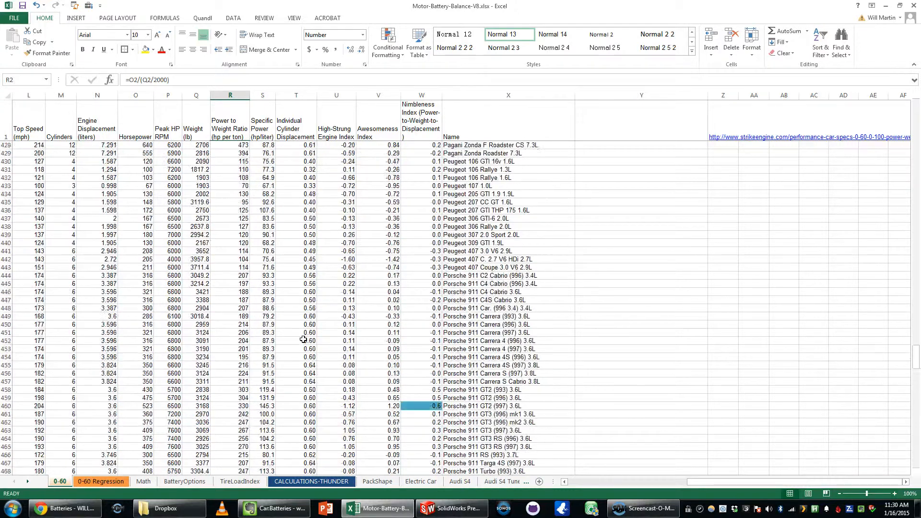
scroll(down, 3)
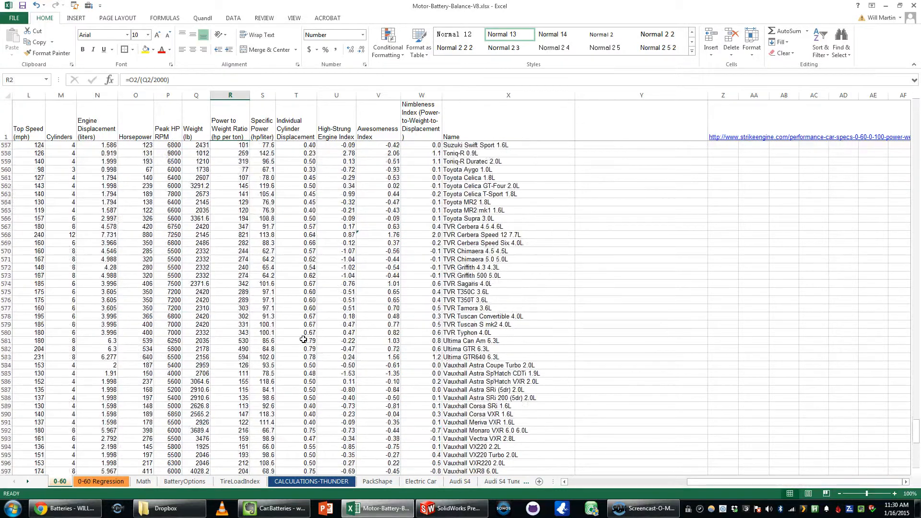
scroll(down, 3)
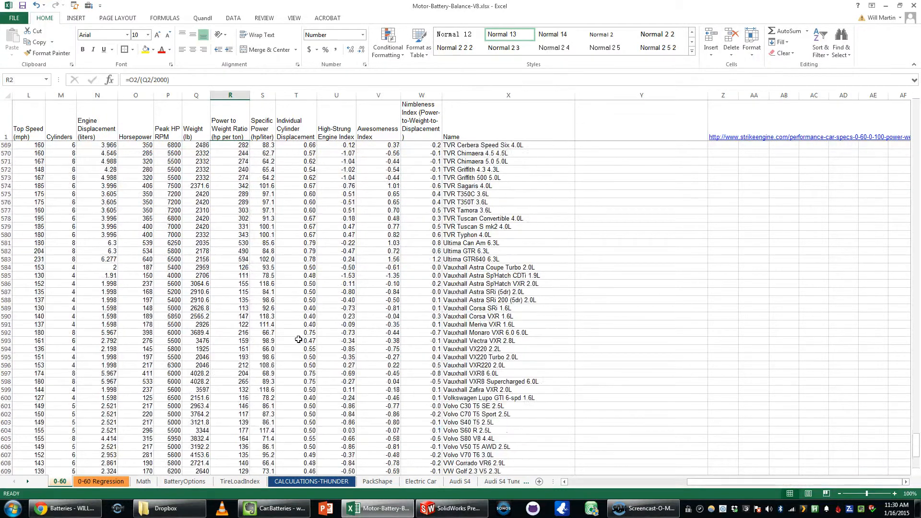
click(100, 481)
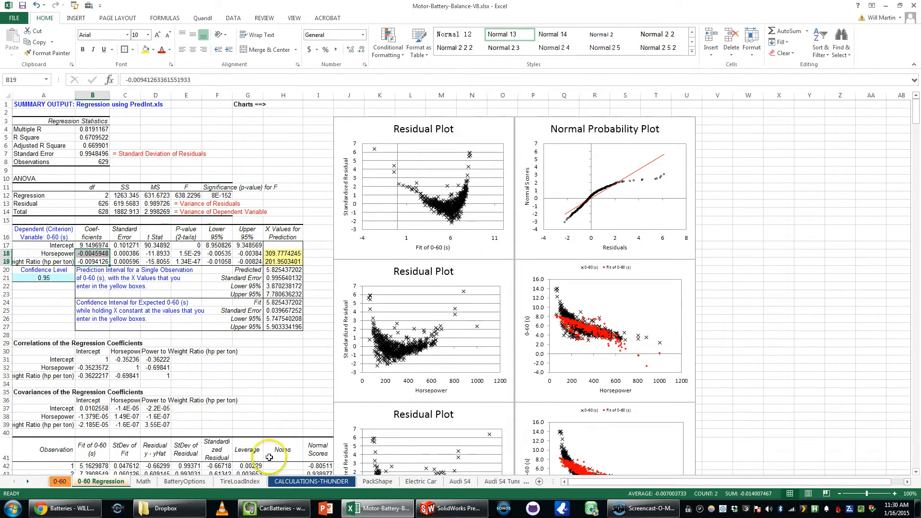
click(311, 481)
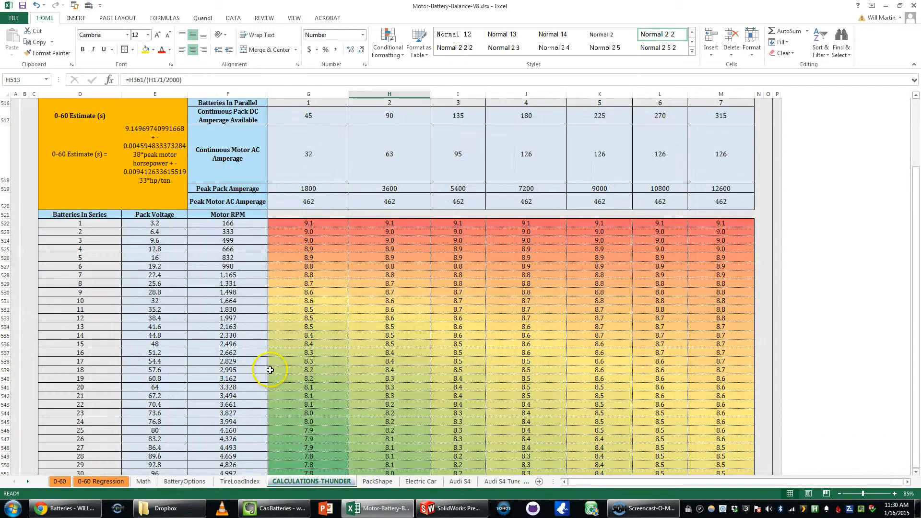
Scroll back and forth through the 0-60 Estimate table, then switch to the SolidWorks car assembly.
scroll(down, 3)
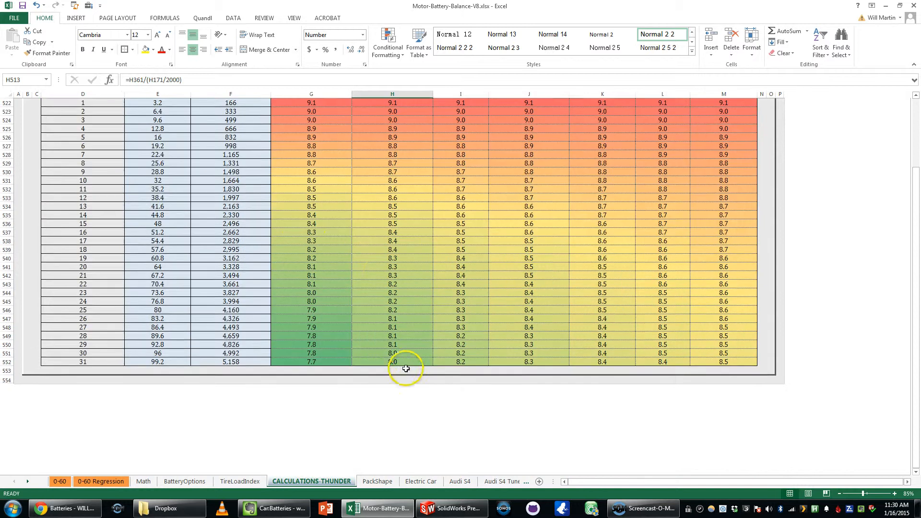
scroll(up, 3)
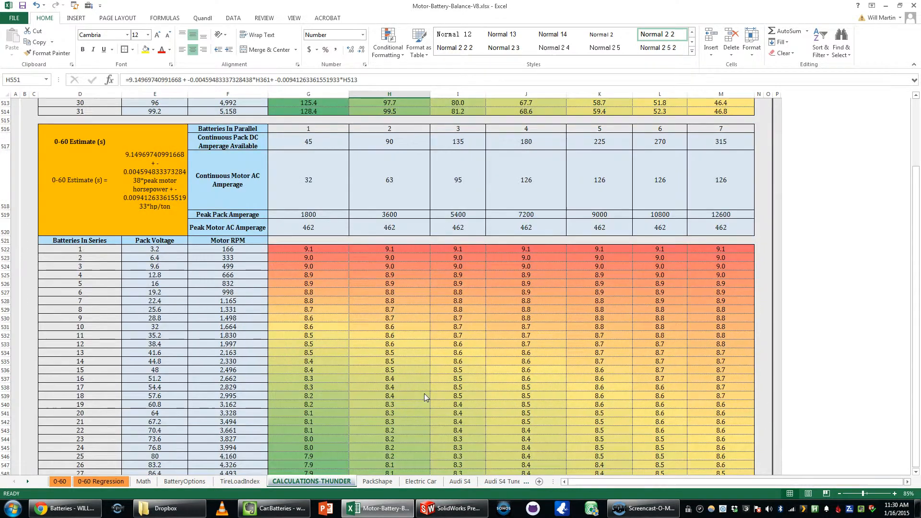
scroll(up, 3)
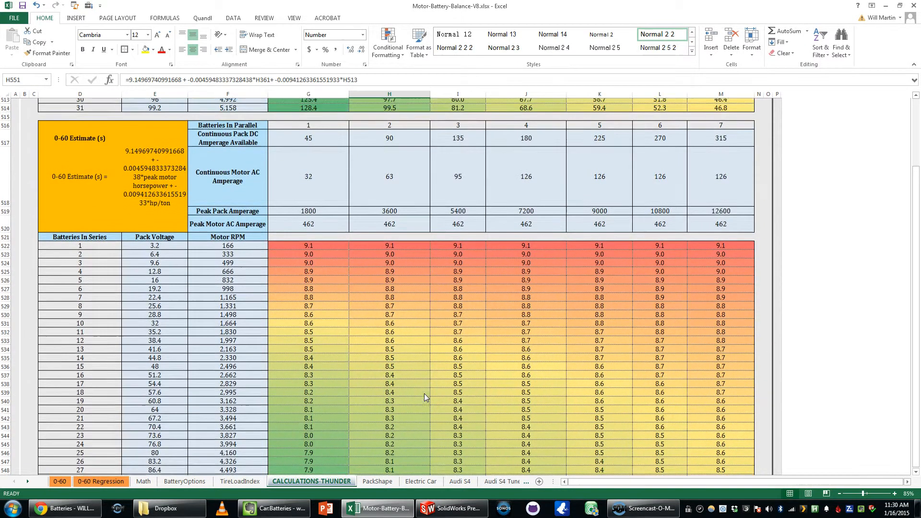
scroll(down, 3)
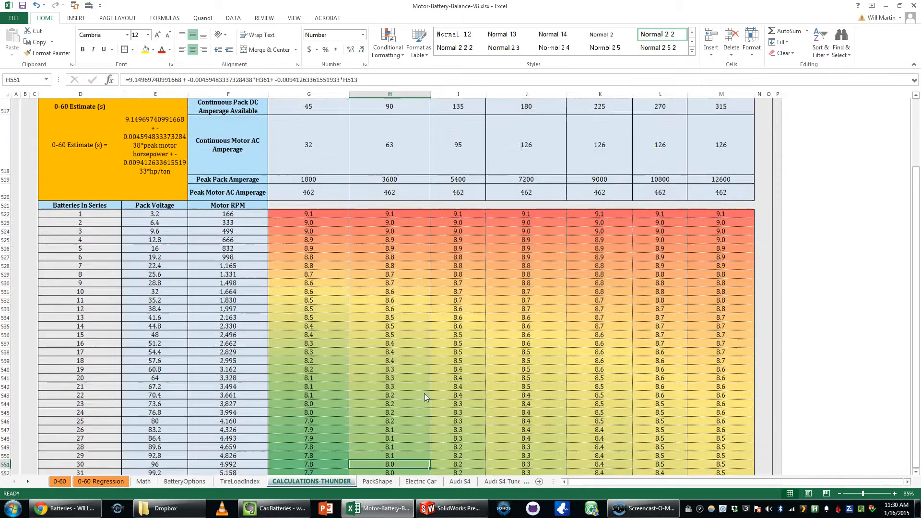
scroll(up, 3)
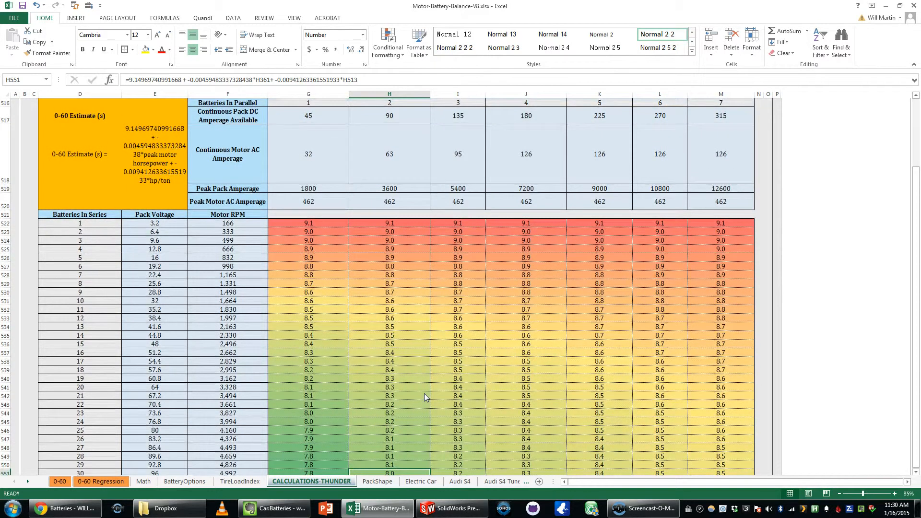
scroll(down, 3)
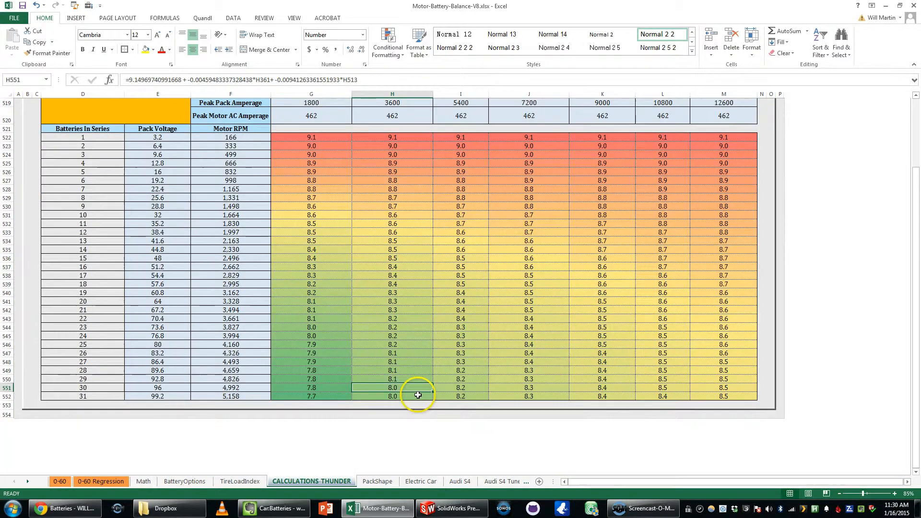
scroll(up, 3)
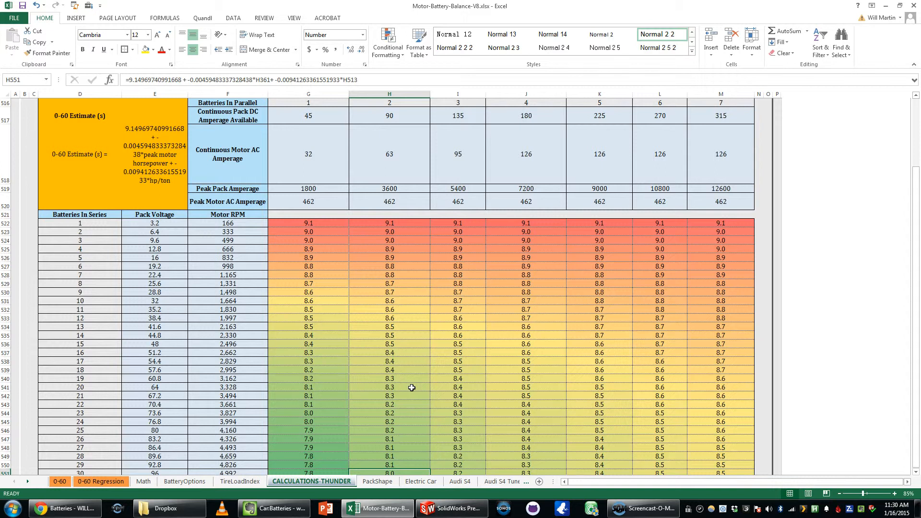
scroll(up, 3)
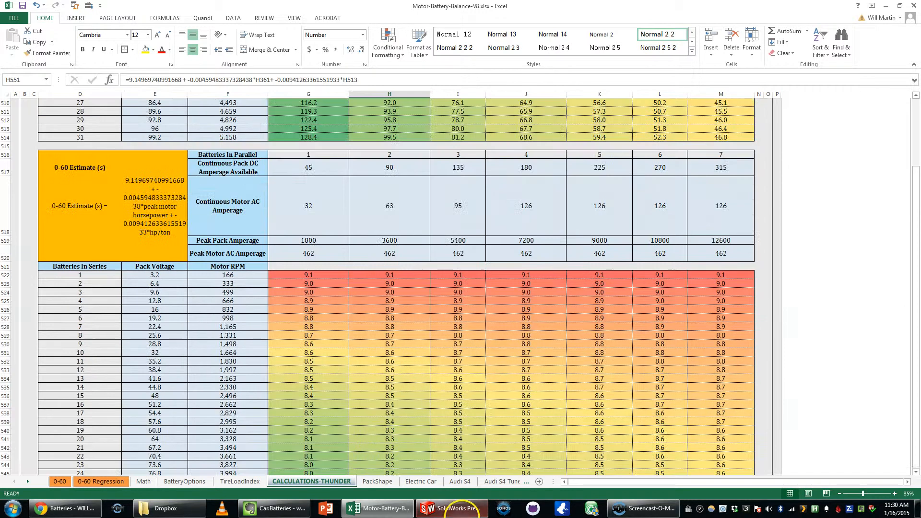
click(451, 508)
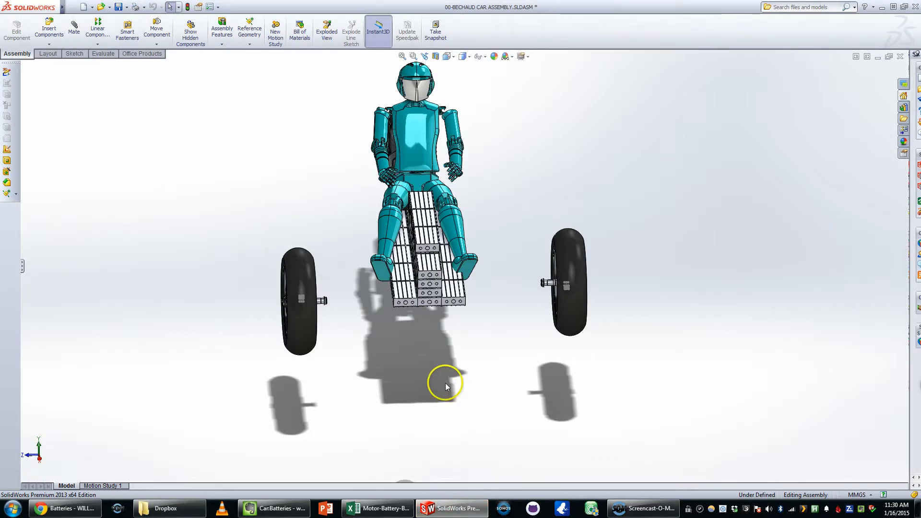